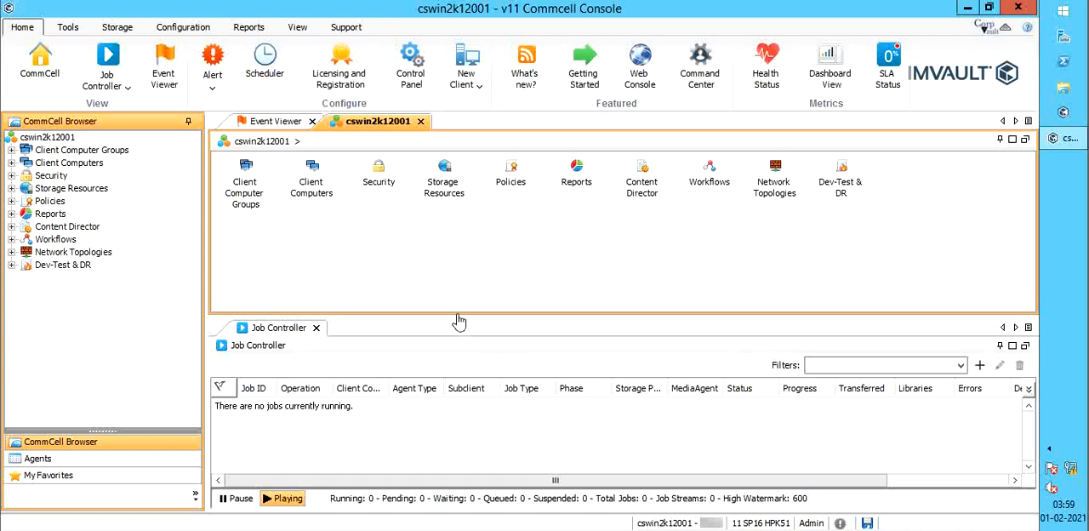
{"action": "mouse_move", "coordinate": [446, 291]}
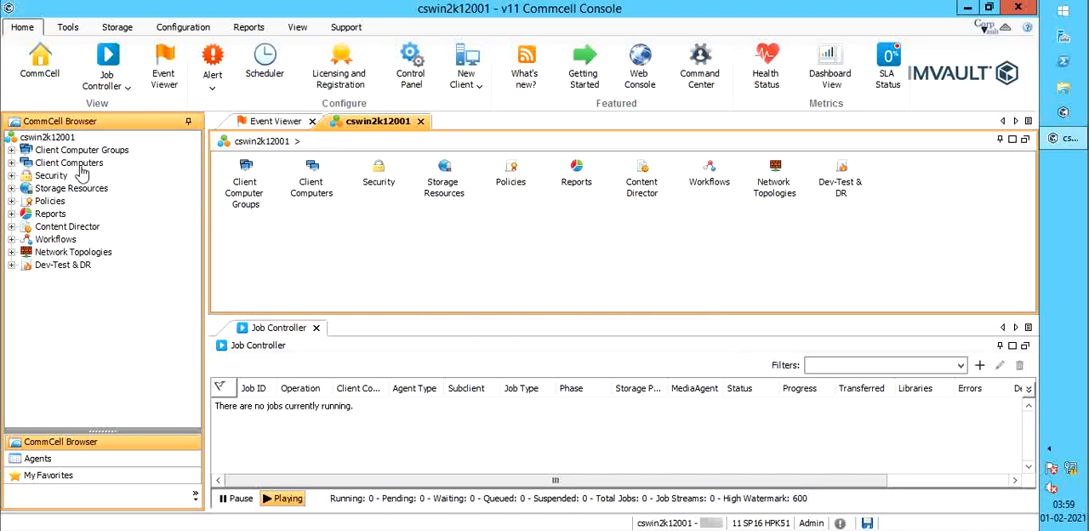
Show clrhelv6-001's properties from the Client Computers list and go into its advanced properties.
{"action": "double_click", "coordinate": [69, 164]}
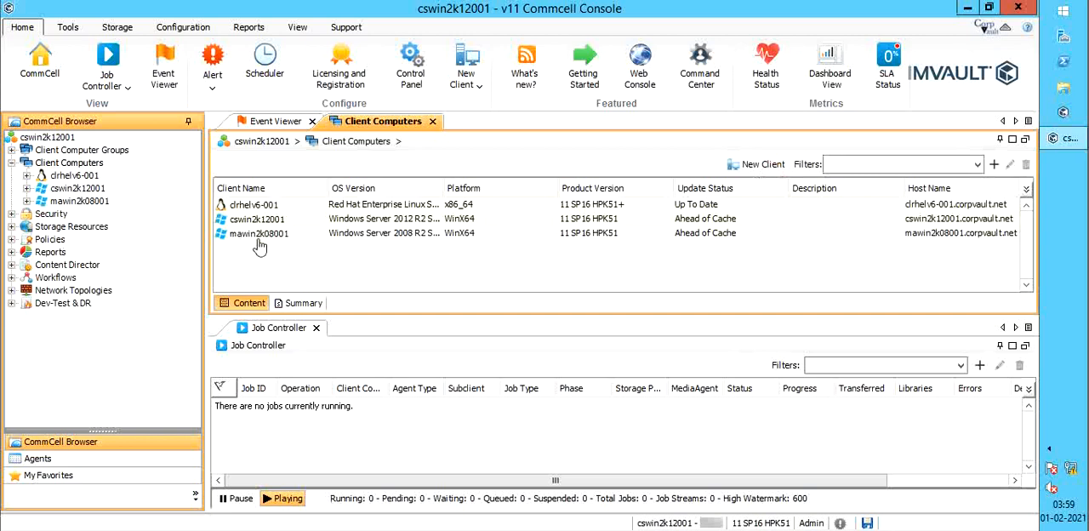
{"action": "right_click", "coordinate": [252, 204]}
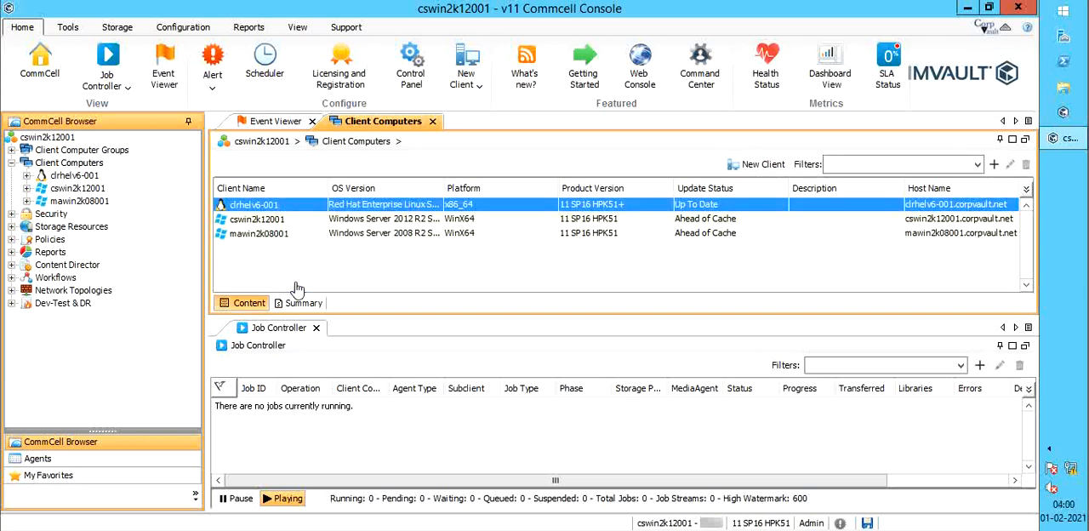
{"action": "double_click", "coordinate": [254, 205]}
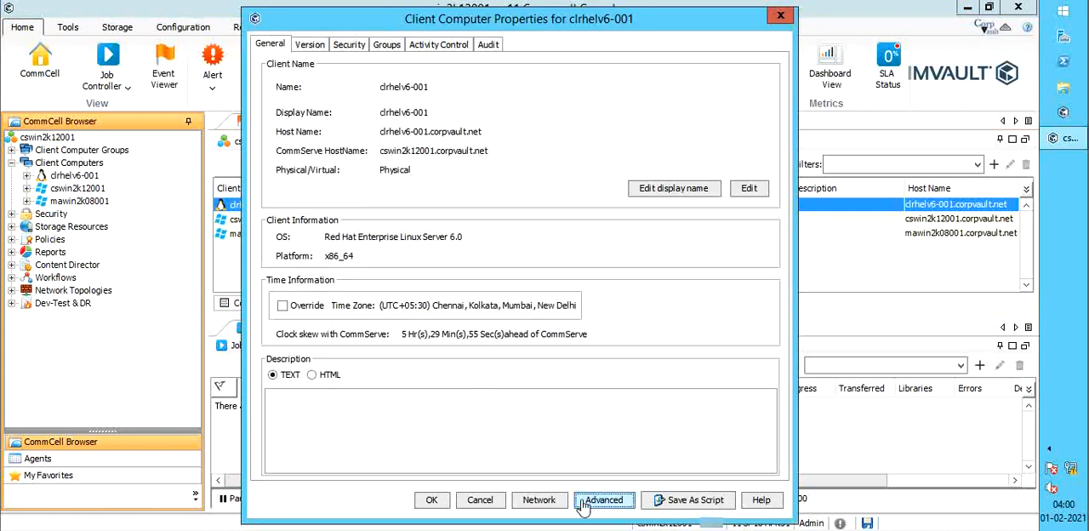
{"action": "left_click", "coordinate": [605, 501]}
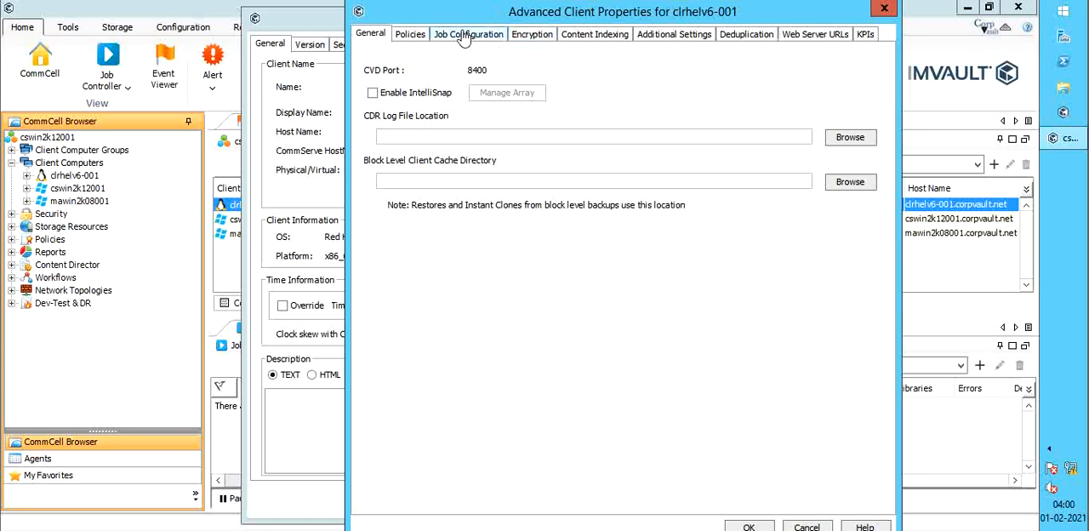
Check Job Configuration, confirm no data interface pairs exist, start Add and cancel the wizard.
{"action": "left_click", "coordinate": [469, 34]}
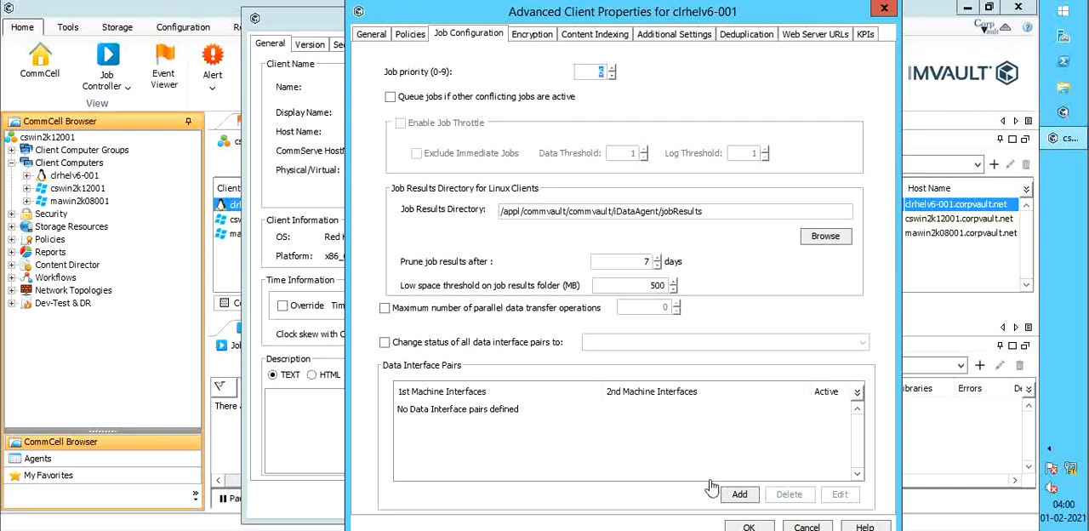
{"action": "left_click", "coordinate": [739, 494]}
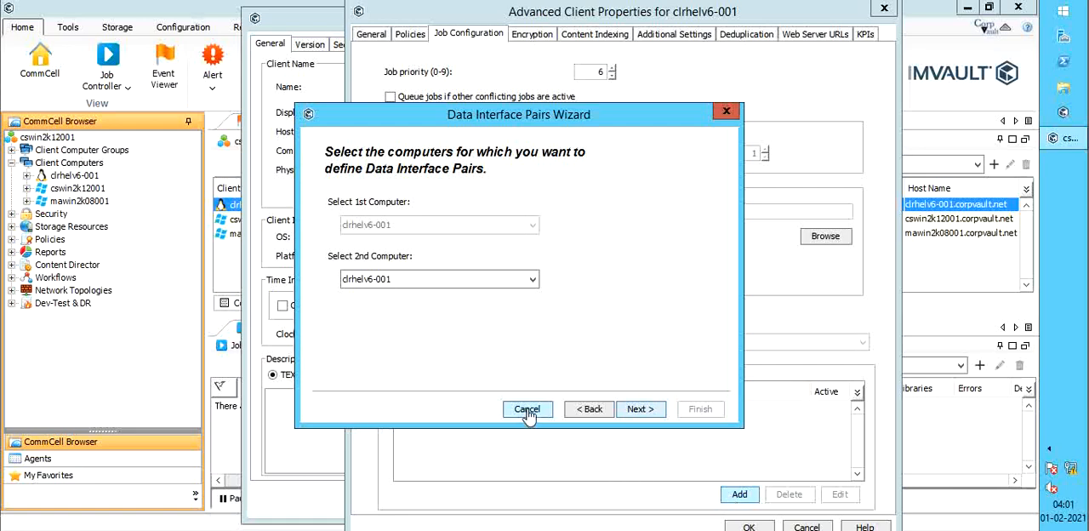
{"action": "left_click", "coordinate": [528, 409]}
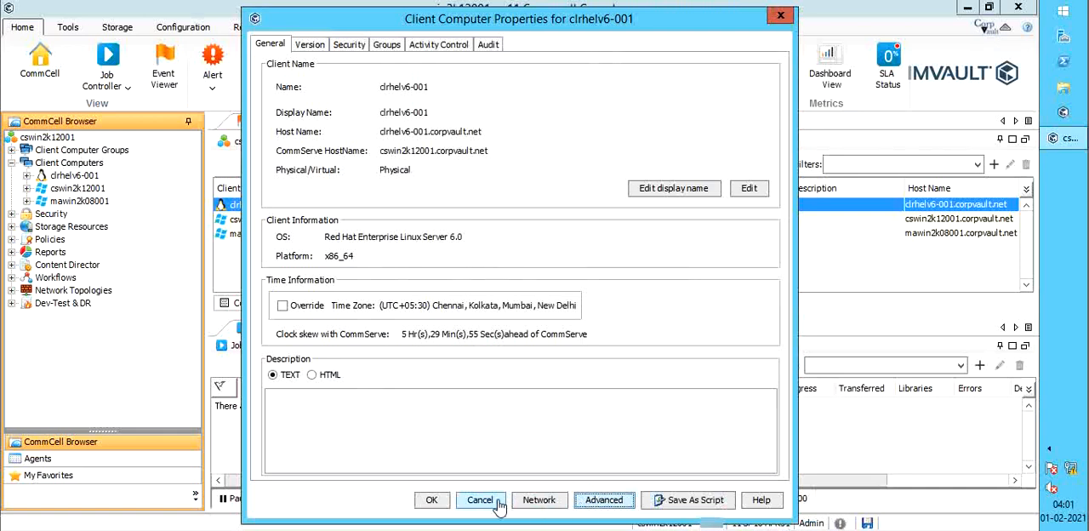
Close the client properties and launch the Data Interface Pairs wizard from the Control Panel.
{"action": "left_click", "coordinate": [480, 501]}
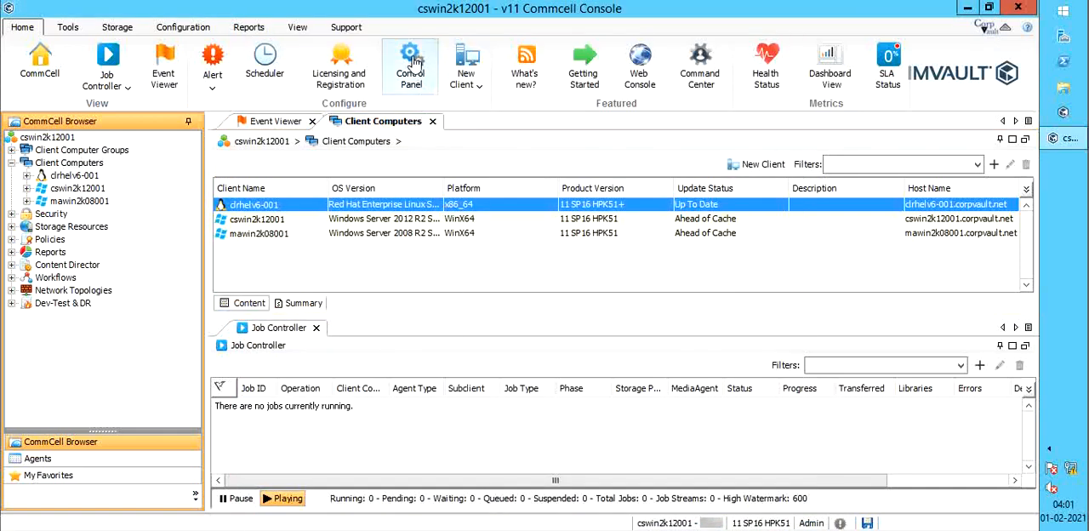
{"action": "left_click", "coordinate": [411, 64]}
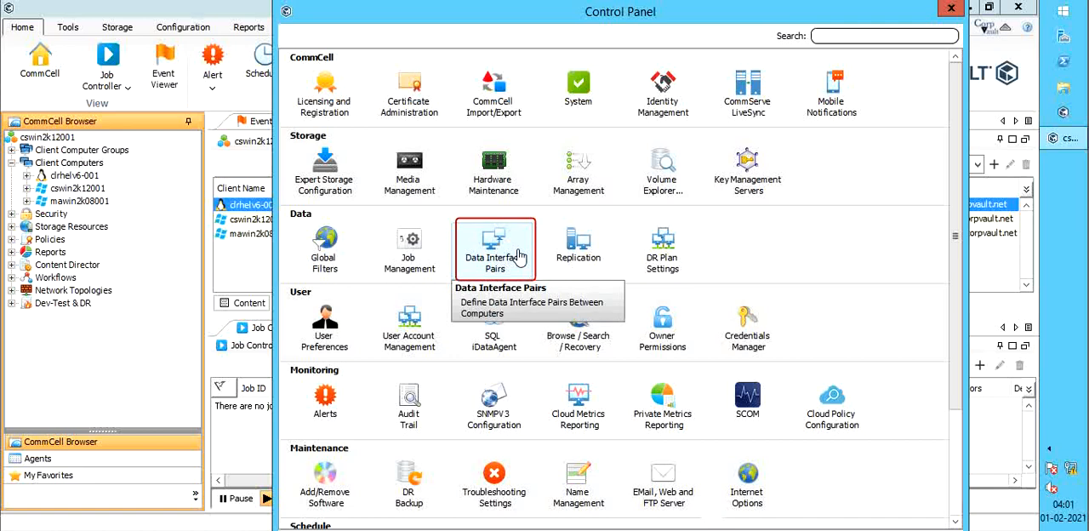
{"action": "left_click", "coordinate": [494, 248]}
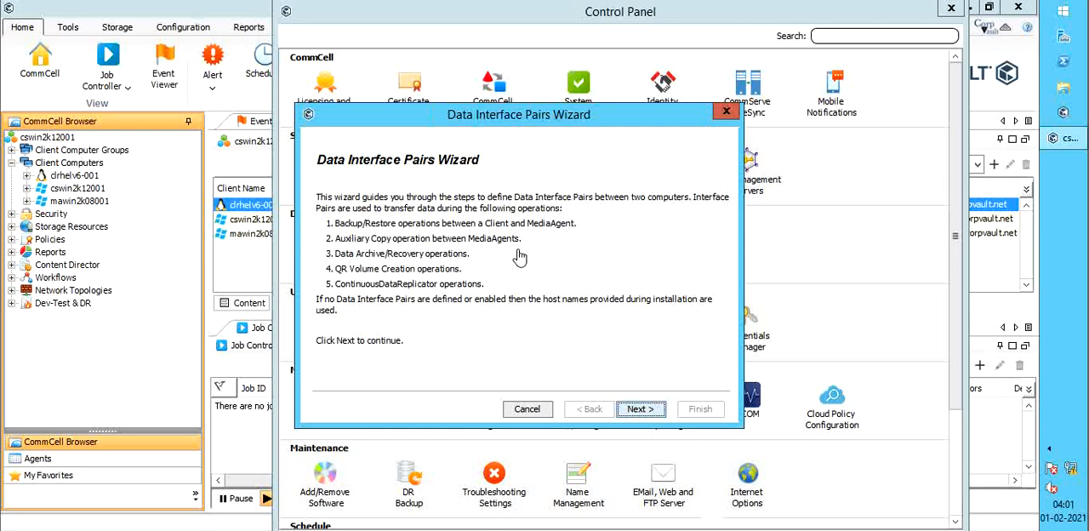
{"action": "mouse_move", "coordinate": [596, 344]}
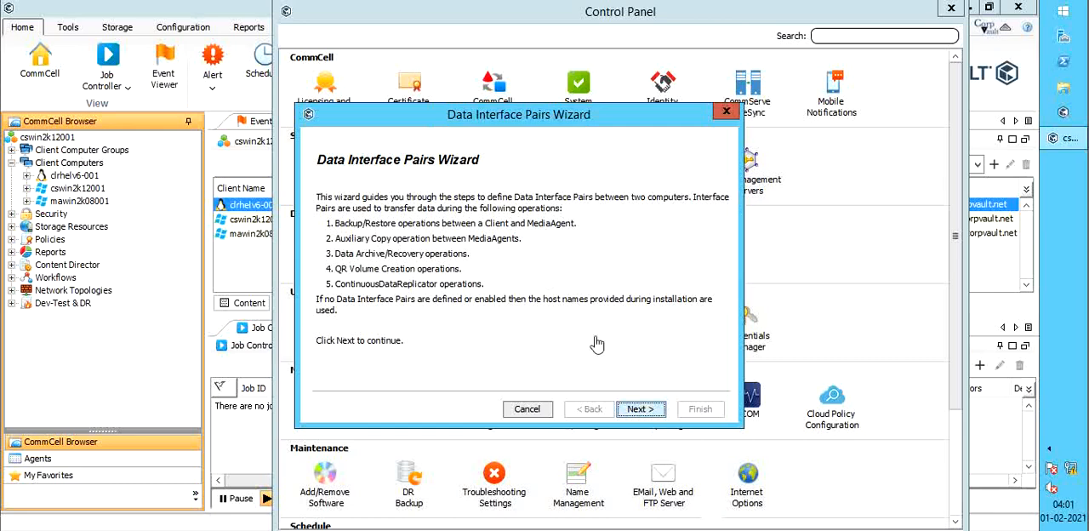
{"action": "left_click", "coordinate": [640, 408]}
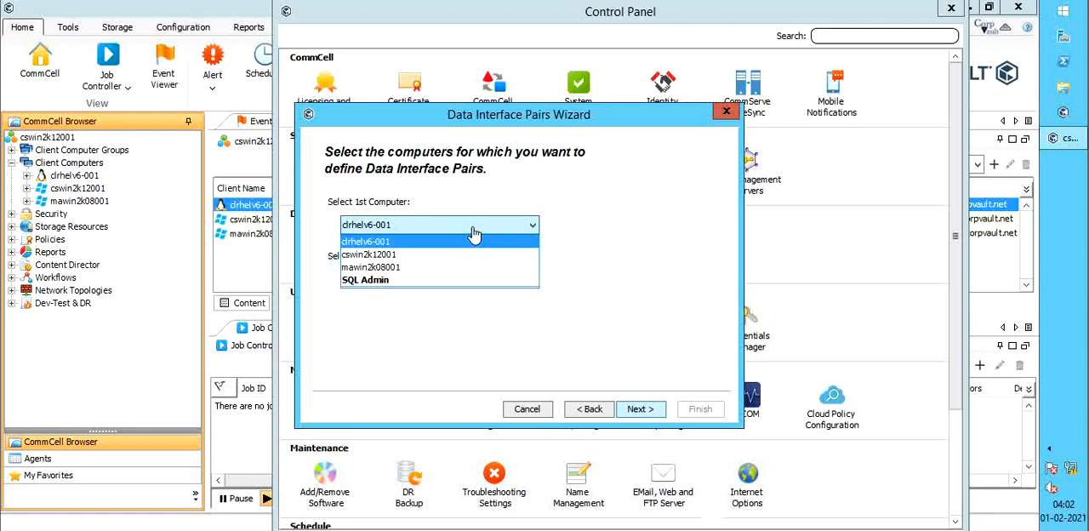
Choose clrhelv6-001 as 1st Computer and cswin2k12001 as 2nd Computer, reaching the empty pairs list.
{"action": "left_click", "coordinate": [365, 241]}
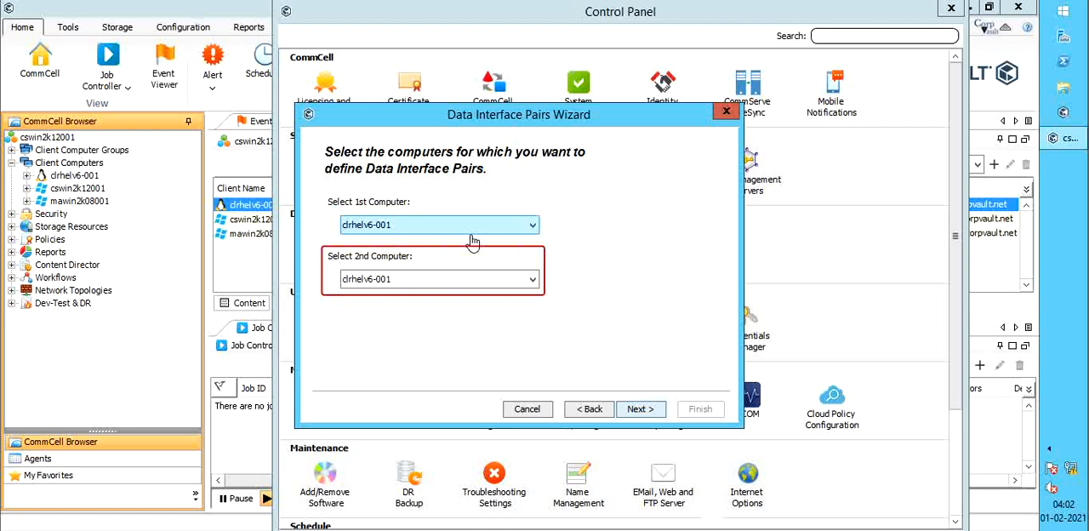
{"action": "left_click", "coordinate": [531, 280]}
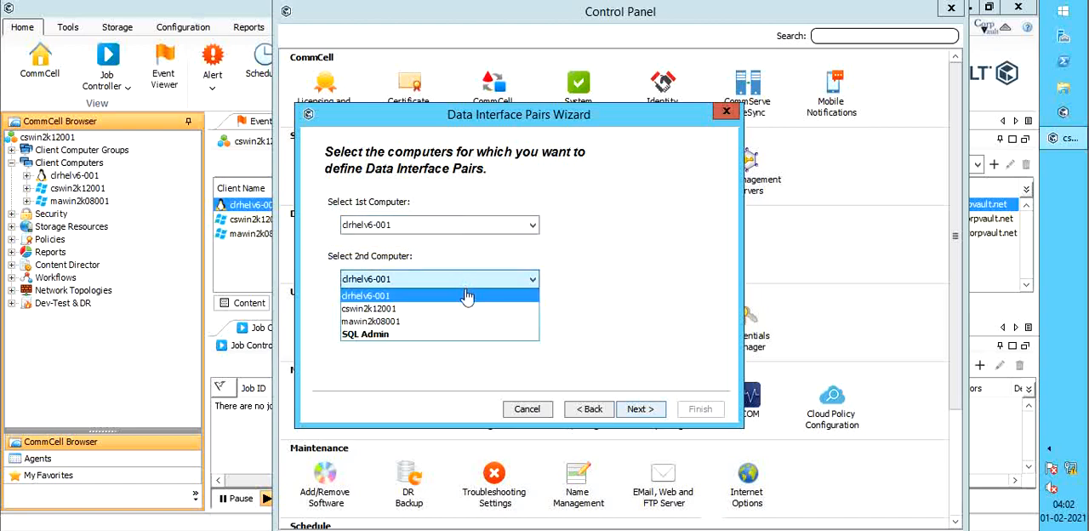
{"action": "mouse_move", "coordinate": [439, 308]}
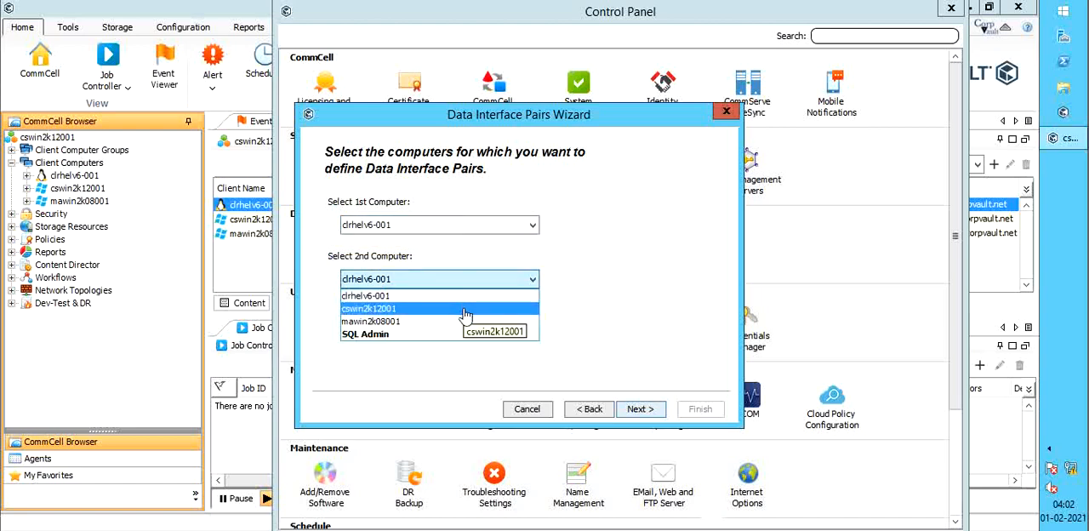
{"action": "left_click", "coordinate": [367, 308]}
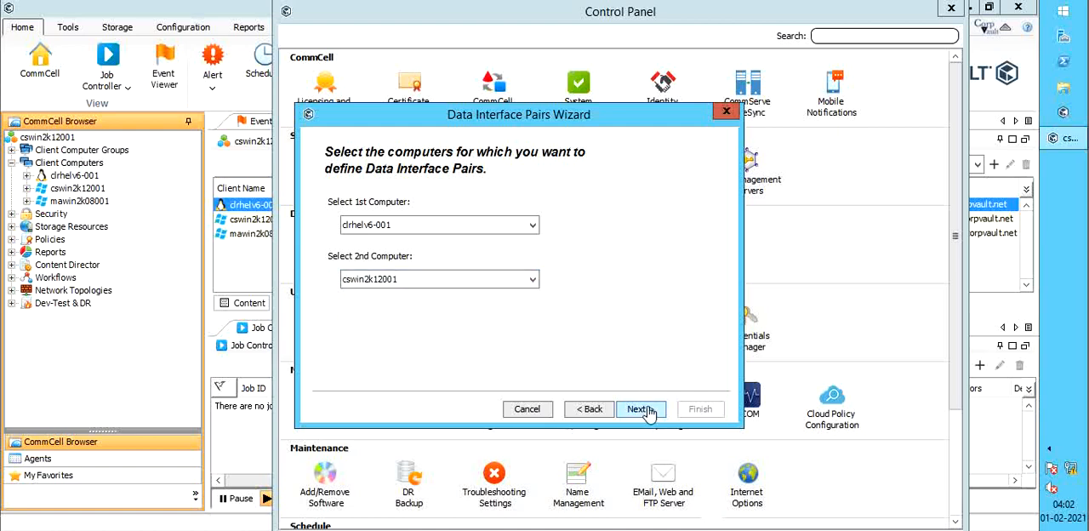
{"action": "left_click", "coordinate": [637, 409]}
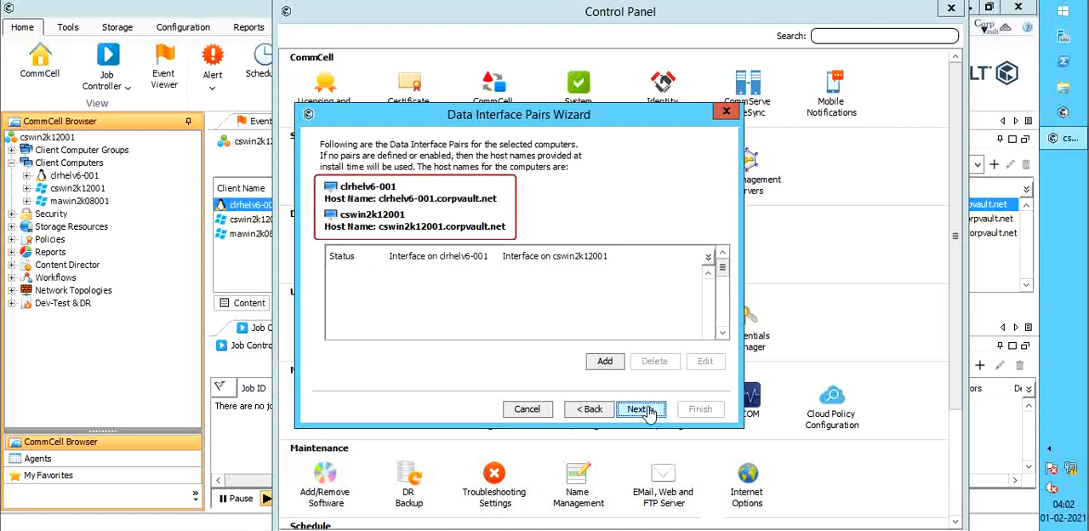
{"action": "mouse_move", "coordinate": [451, 292]}
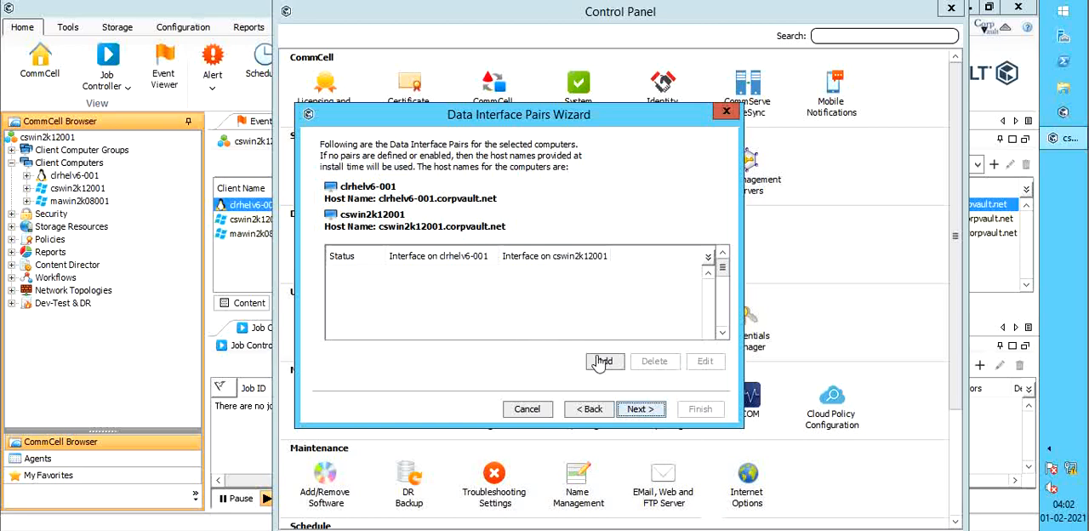
Add an interface pair by picking the interfaces for clrhelv6-001 and cswin2k12001.
{"action": "left_click", "coordinate": [604, 361]}
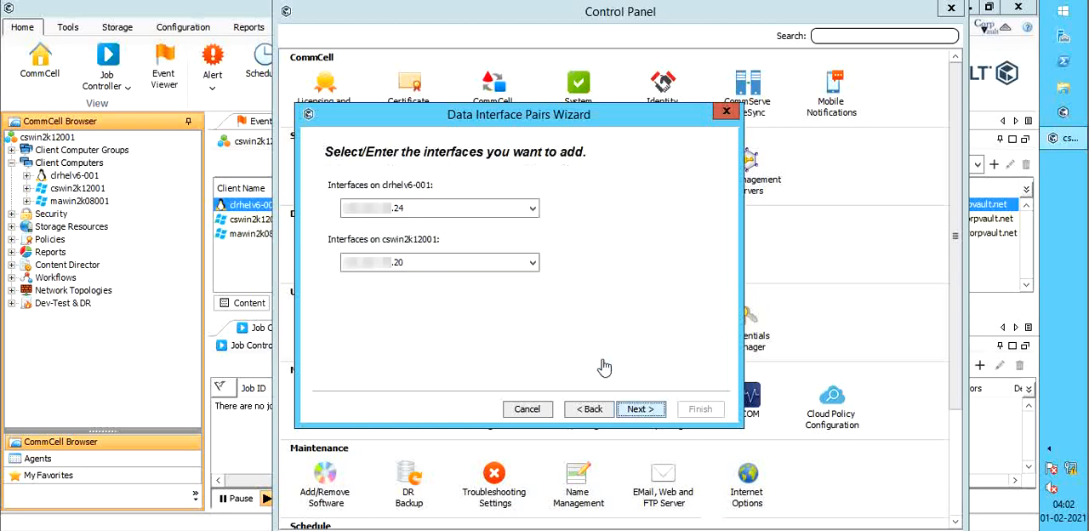
{"action": "mouse_move", "coordinate": [508, 345]}
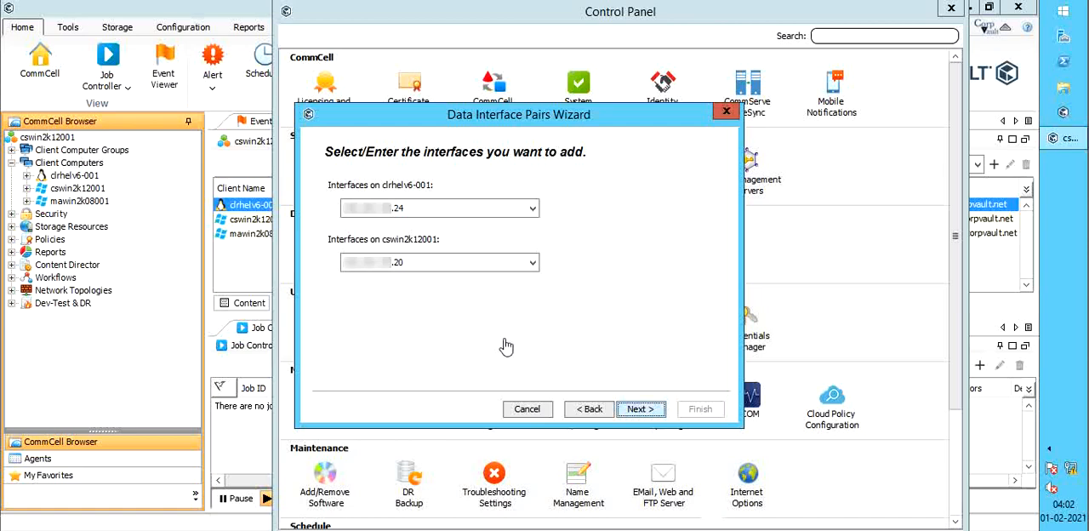
{"action": "mouse_move", "coordinate": [475, 342]}
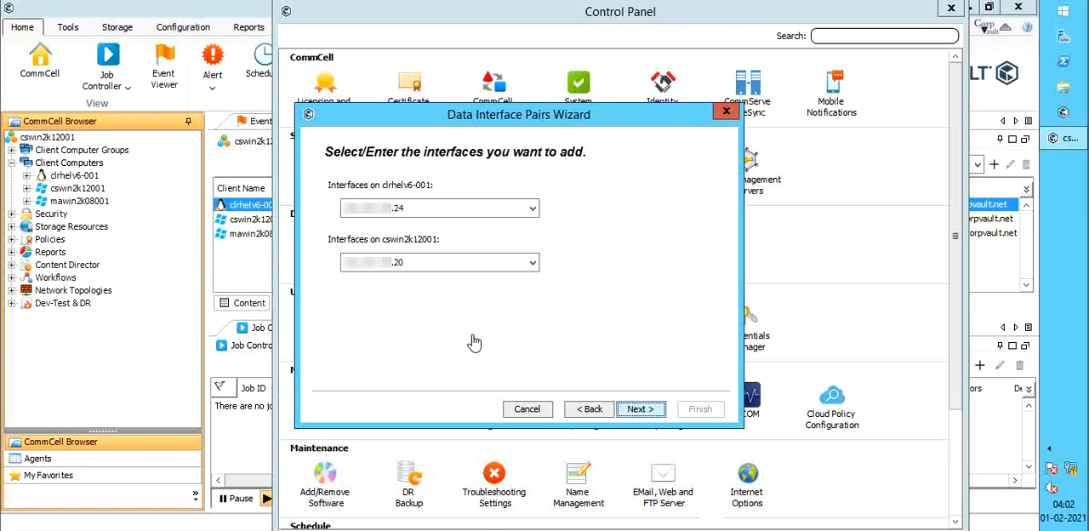
{"action": "mouse_move", "coordinate": [473, 240]}
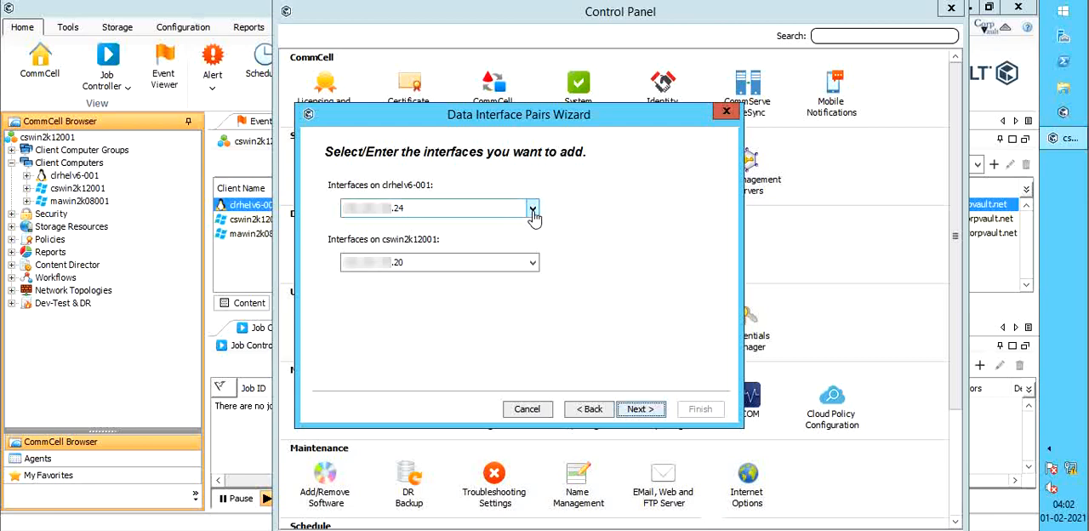
{"action": "left_click", "coordinate": [533, 207]}
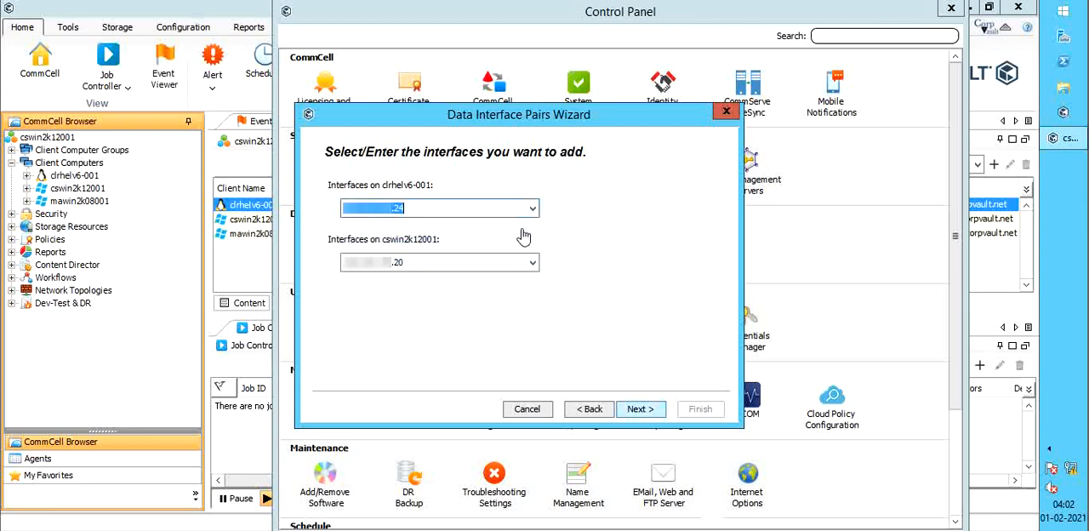
{"action": "left_click", "coordinate": [534, 262]}
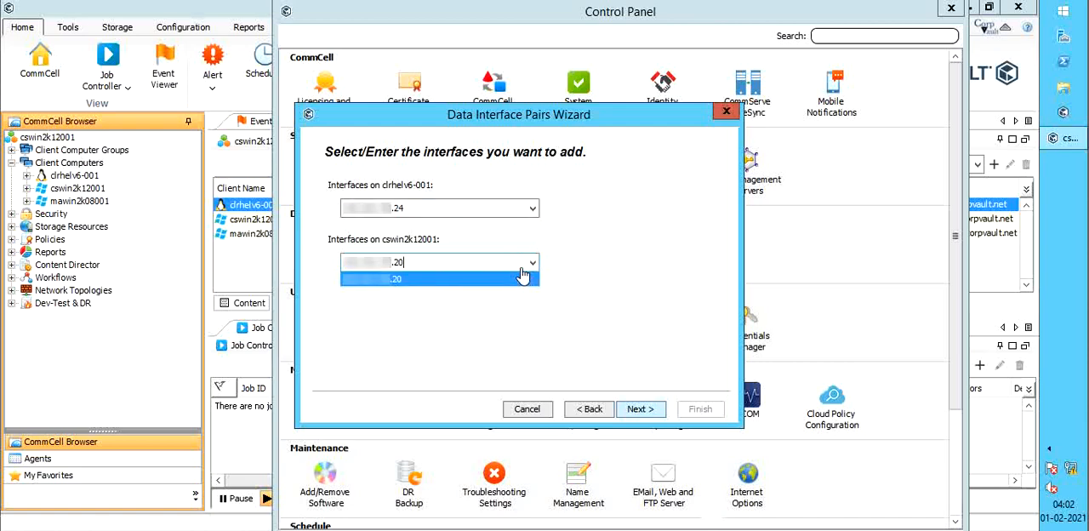
{"action": "left_click", "coordinate": [439, 280]}
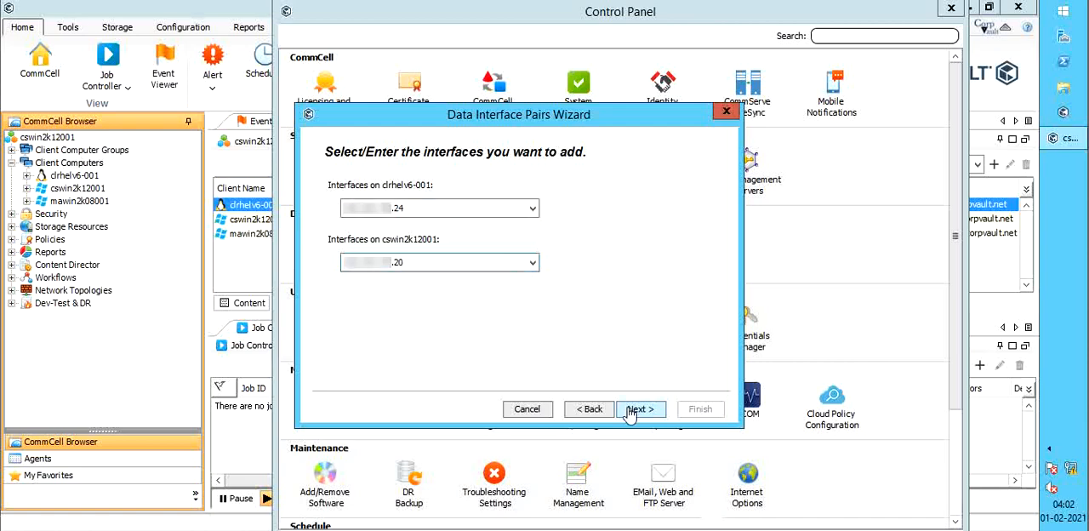
{"action": "left_click", "coordinate": [640, 409]}
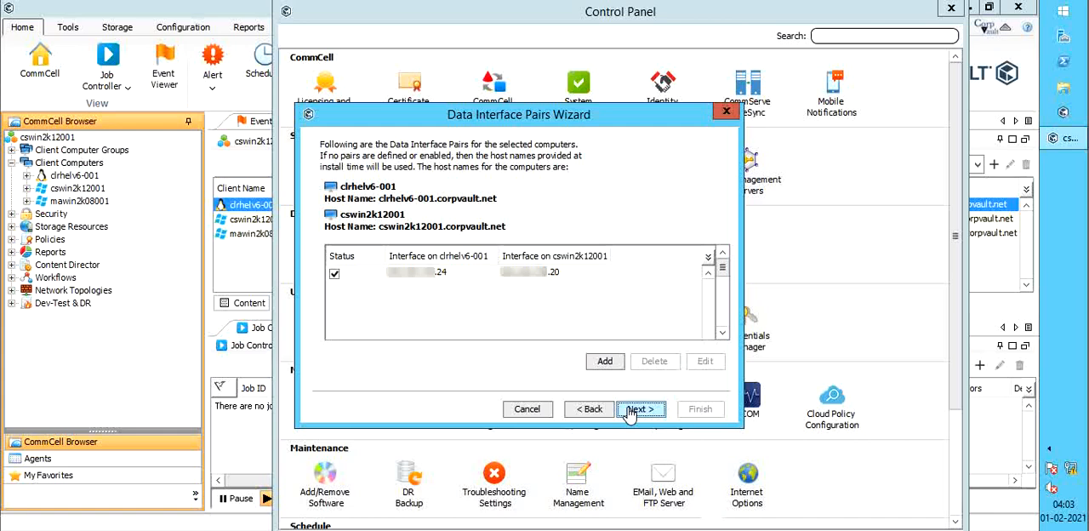
Finish the wizard to save the pair and decline editing pairs for more computers.
{"action": "left_click", "coordinate": [637, 409]}
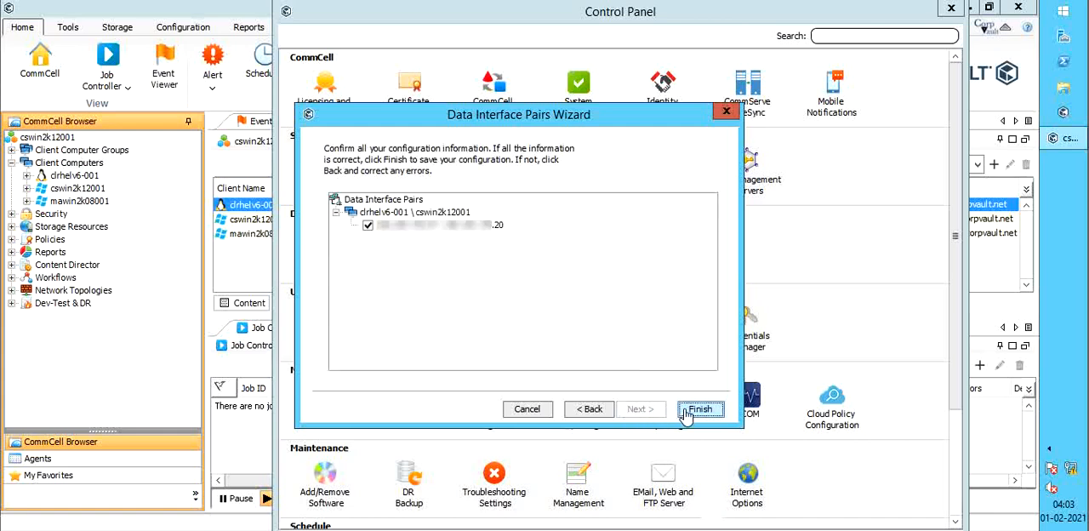
{"action": "left_click", "coordinate": [700, 408]}
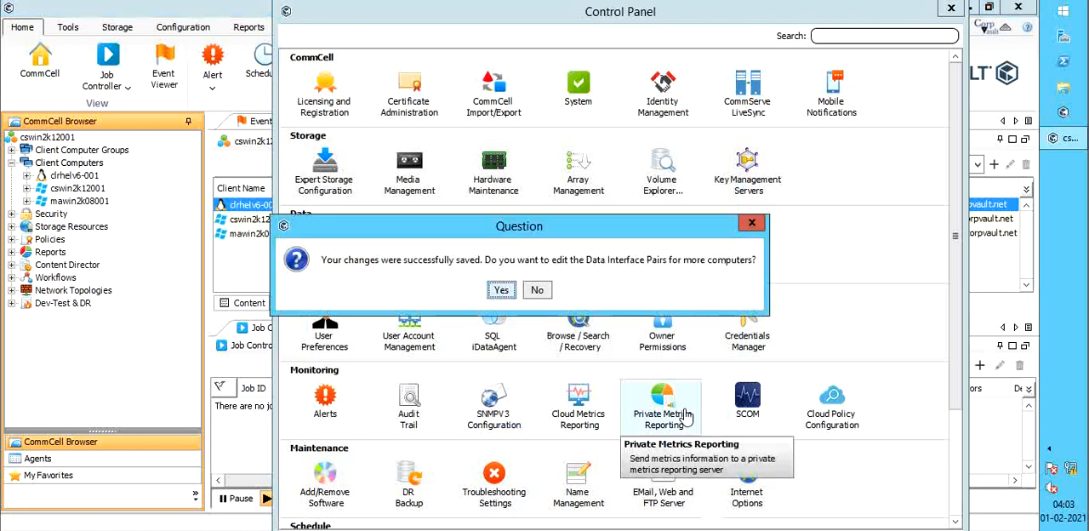
{"action": "mouse_move", "coordinate": [629, 297]}
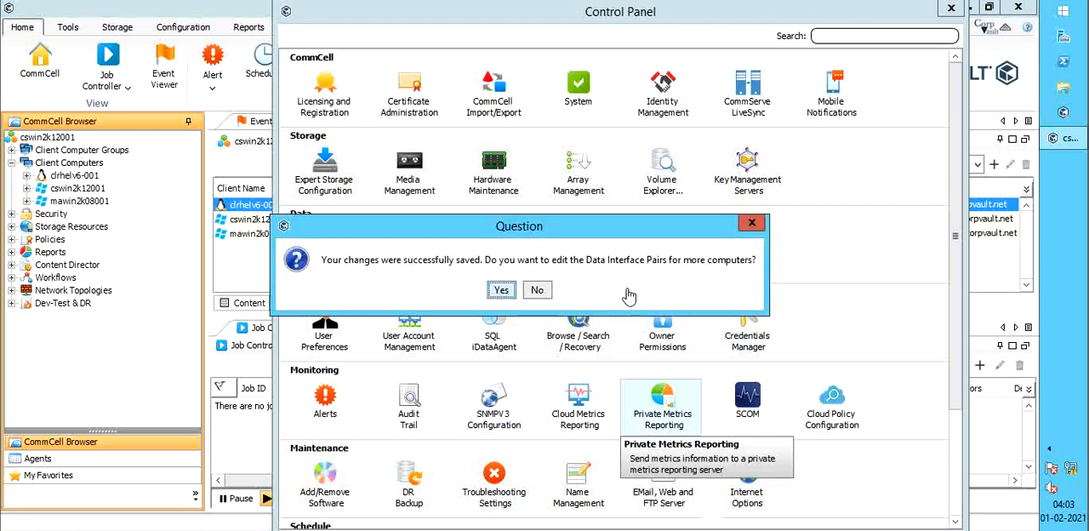
{"action": "left_click", "coordinate": [538, 289]}
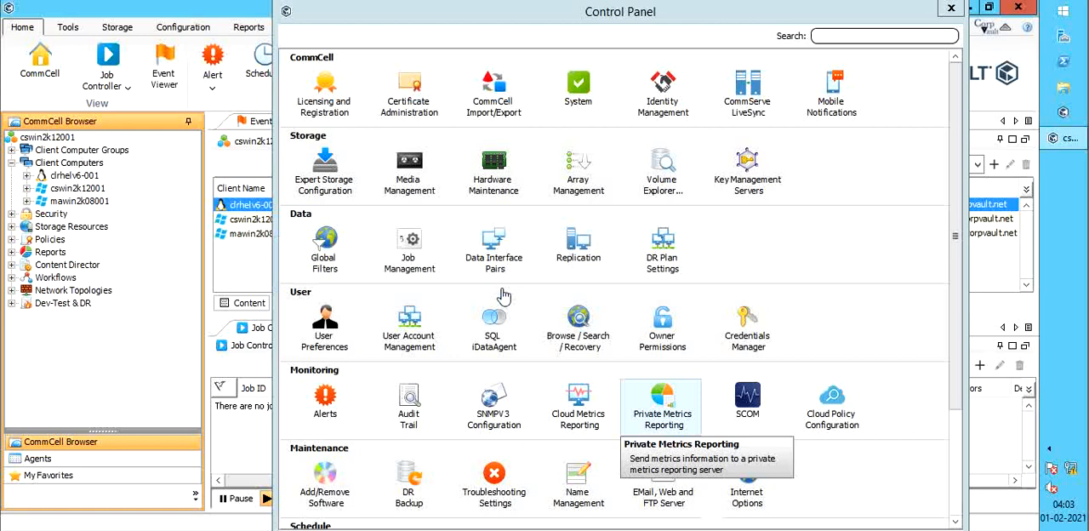
Restart the wizard with SQL Admin as 1st Computer and cswin2k12001 as 2nd Computer.
{"action": "left_click", "coordinate": [494, 247]}
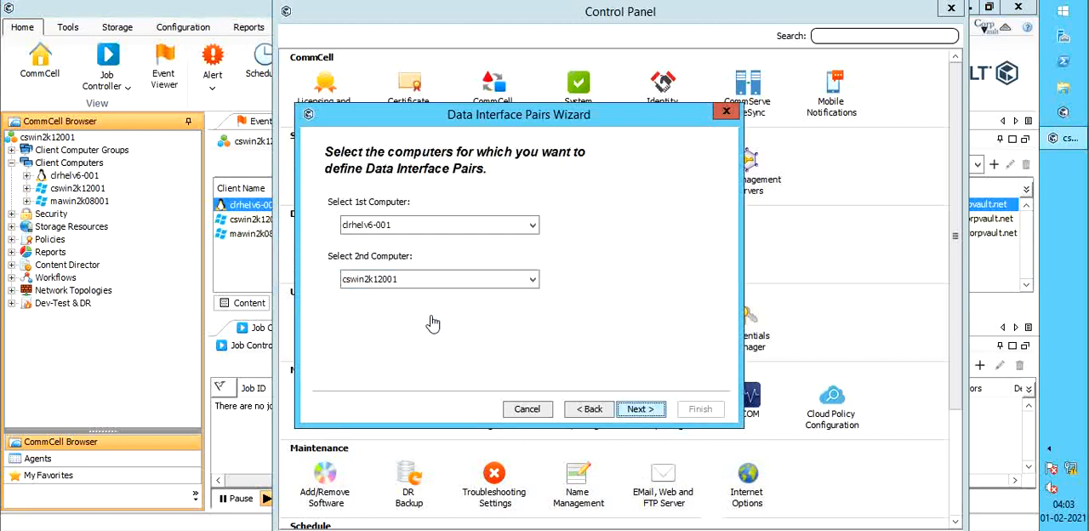
{"action": "left_click", "coordinate": [535, 224]}
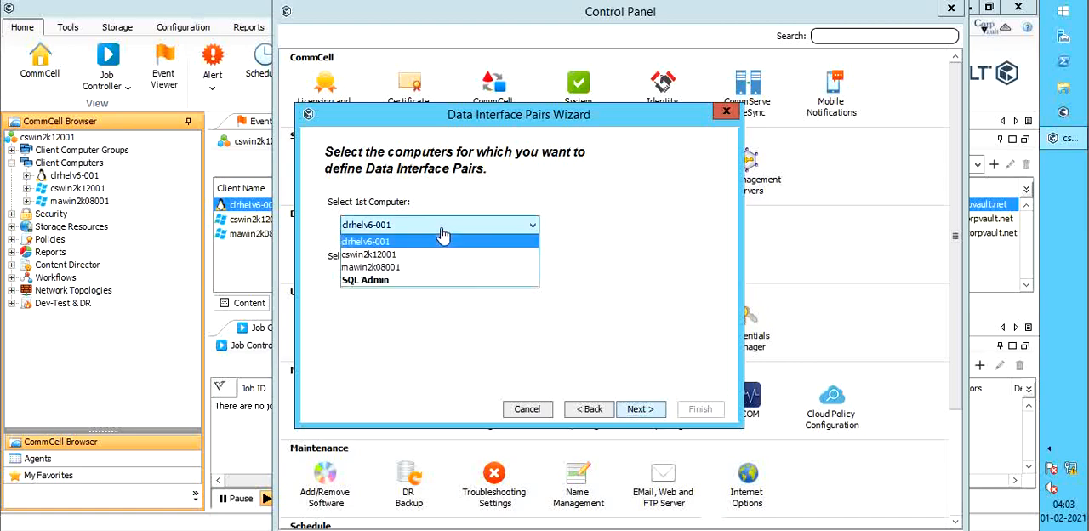
{"action": "mouse_move", "coordinate": [439, 257]}
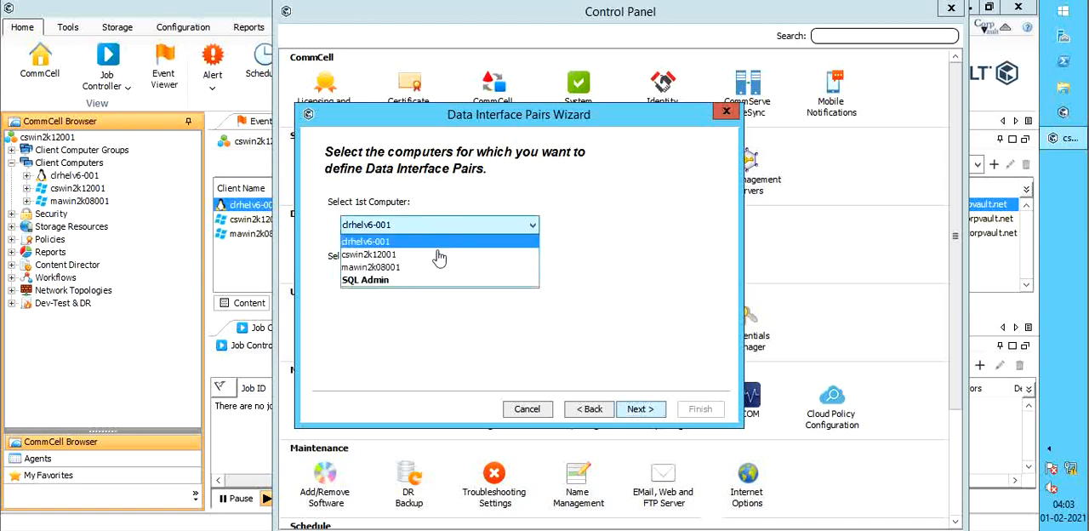
{"action": "left_click", "coordinate": [364, 279]}
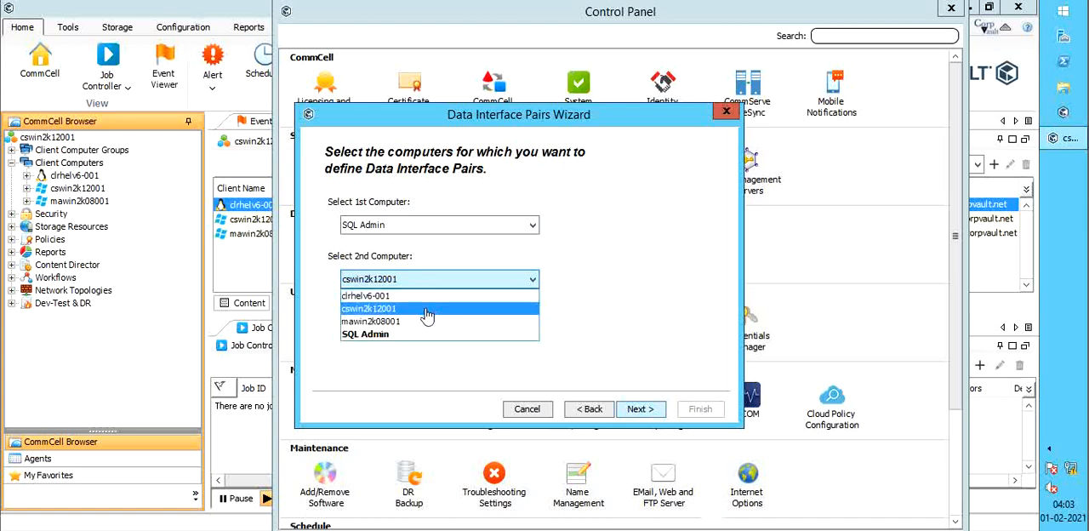
{"action": "left_click", "coordinate": [367, 308]}
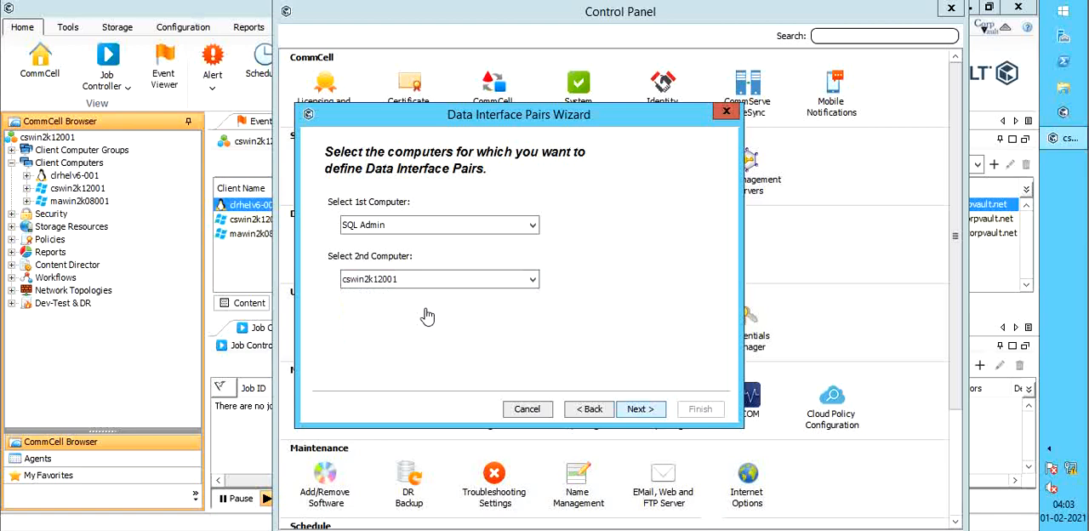
{"action": "left_click", "coordinate": [640, 409]}
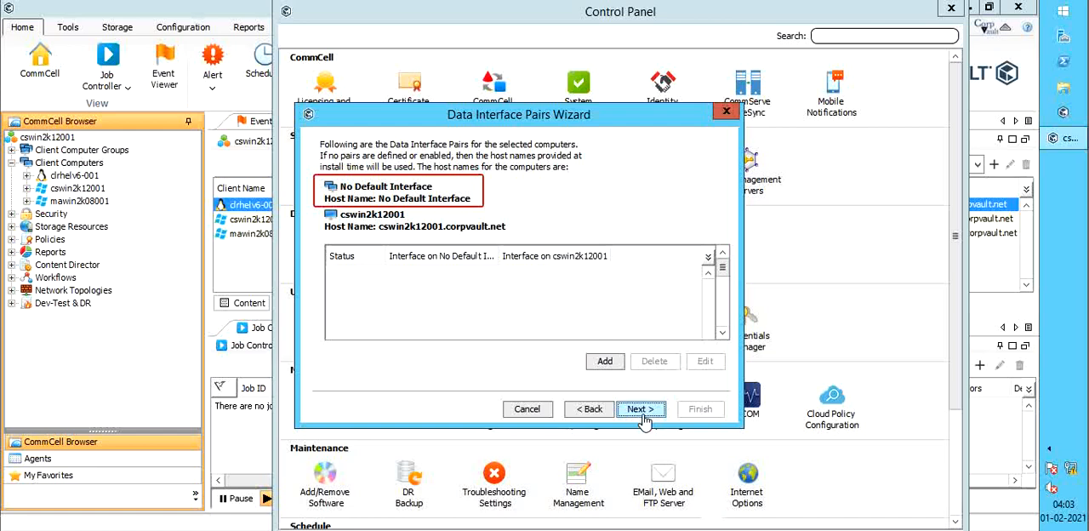
{"action": "mouse_move", "coordinate": [591, 388]}
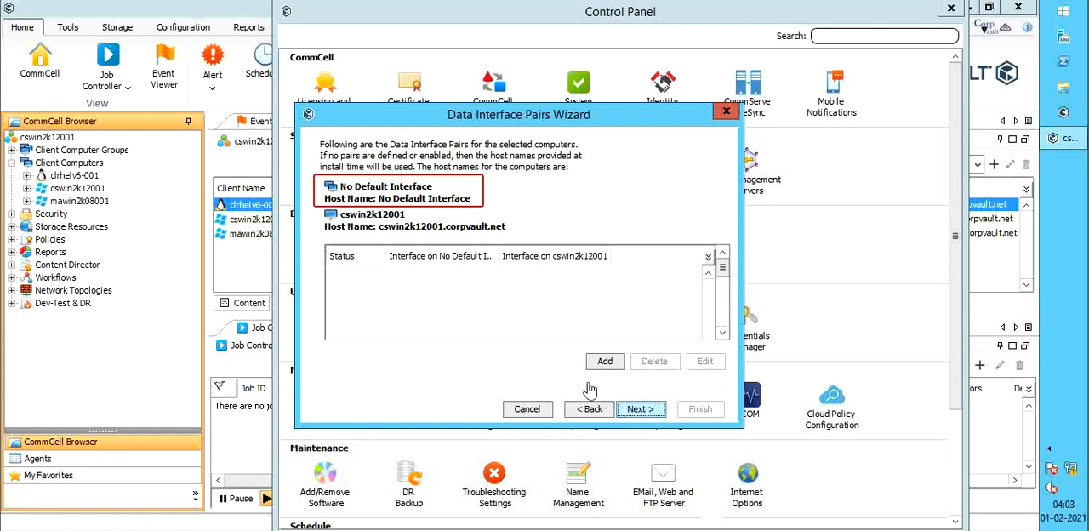
Add a pair from SQL Admin's No Default Interface to cswin2k12001's interface.
{"action": "left_click", "coordinate": [604, 361]}
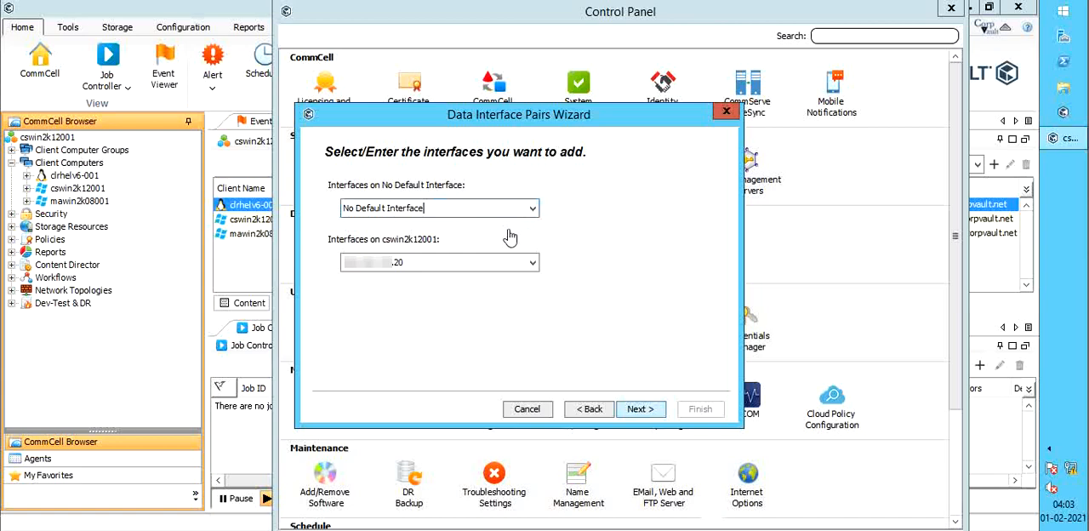
{"action": "left_click", "coordinate": [531, 262]}
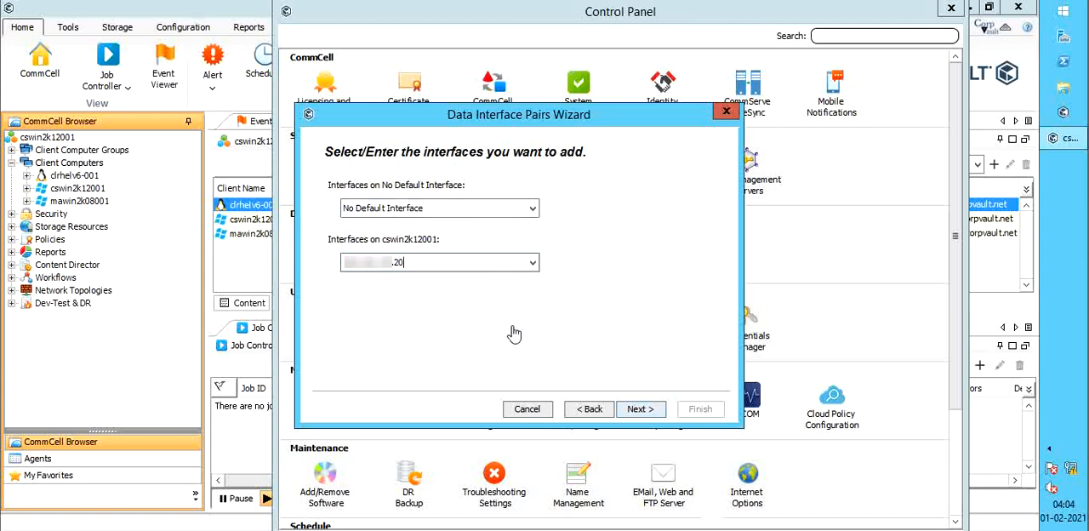
{"action": "left_click", "coordinate": [636, 409]}
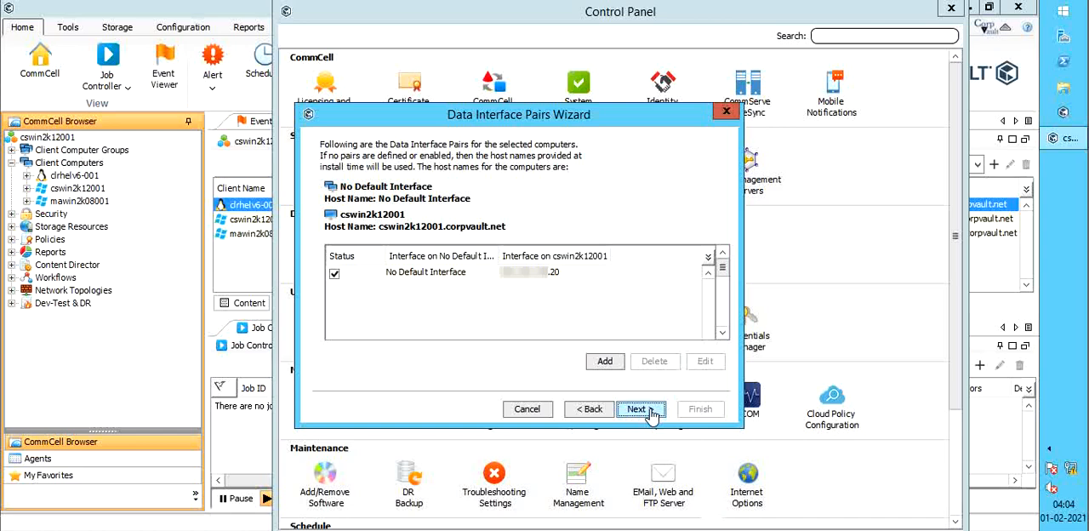
Finish to save the second pair, decline more computers and close the Control Panel.
{"action": "left_click", "coordinate": [640, 409]}
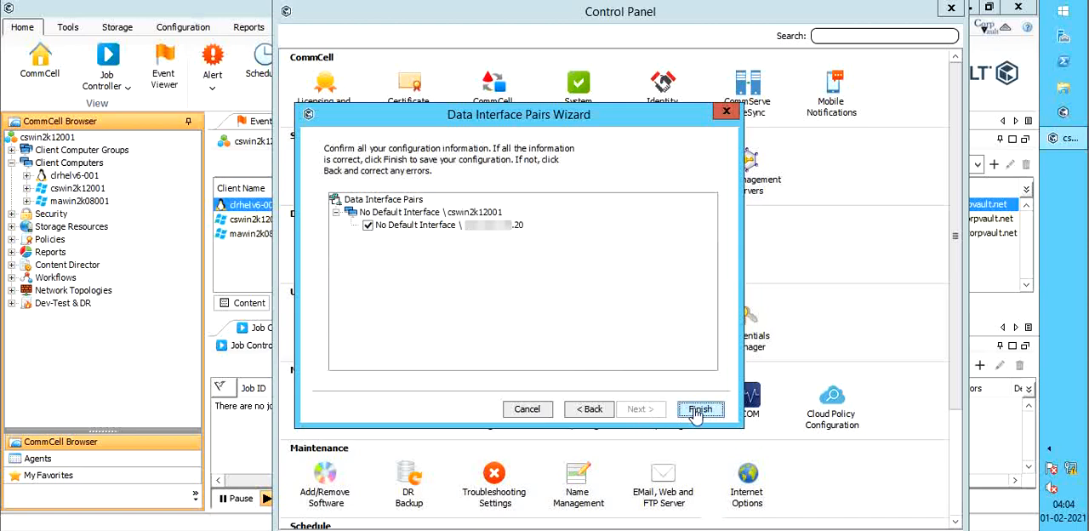
{"action": "left_click", "coordinate": [699, 408]}
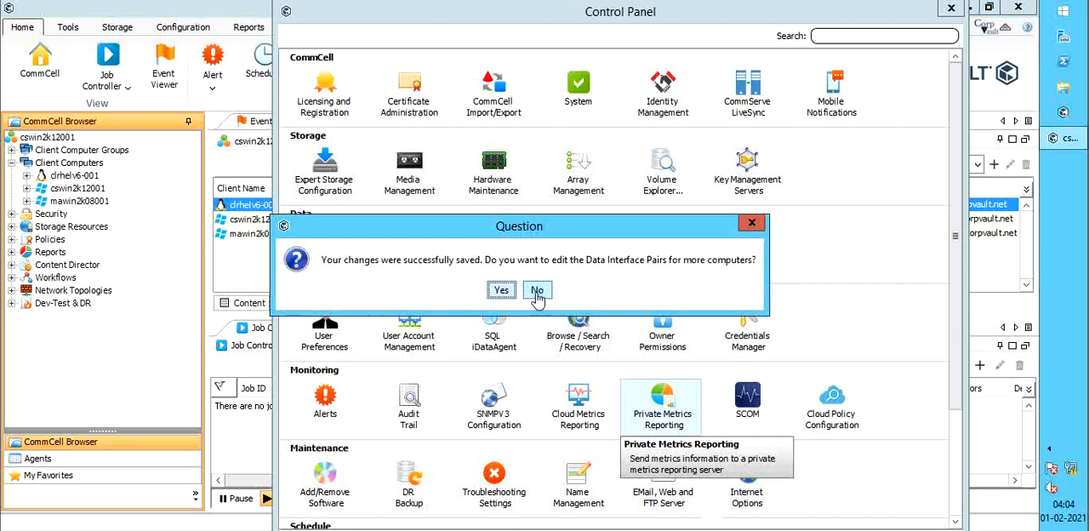
{"action": "left_click", "coordinate": [538, 290]}
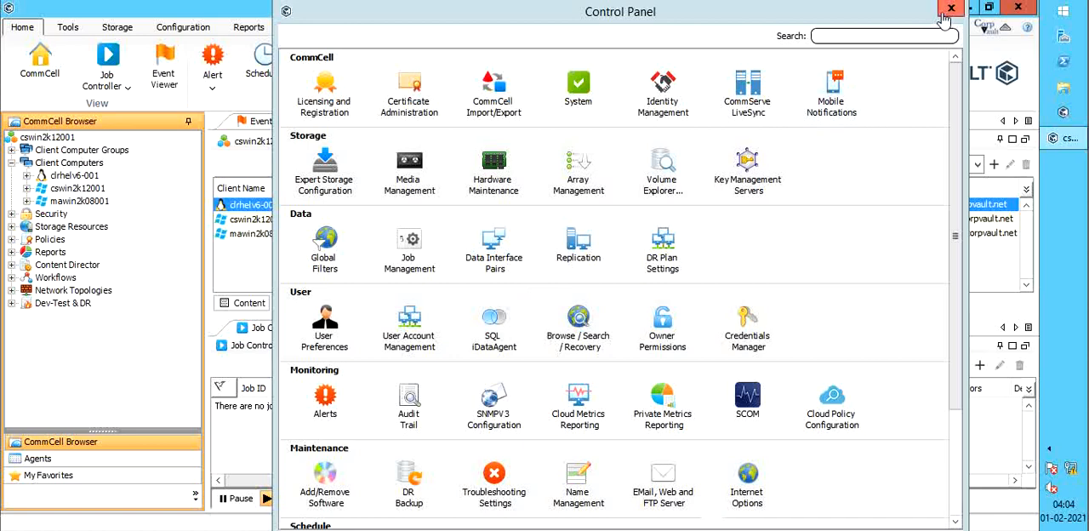
{"action": "left_click", "coordinate": [950, 7]}
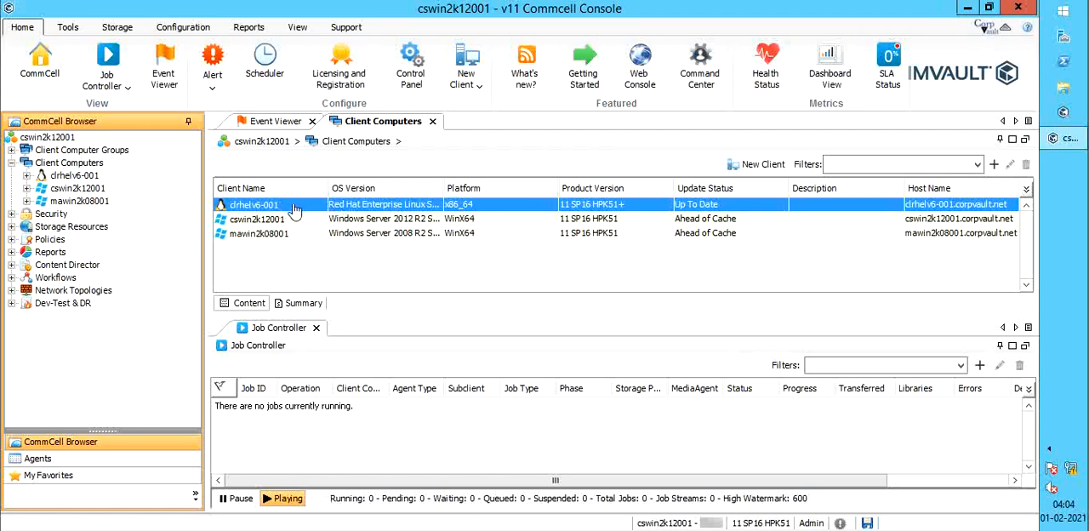
Bring up clrhelv6-001's properties and its Advanced Client Properties.
{"action": "right_click", "coordinate": [254, 205]}
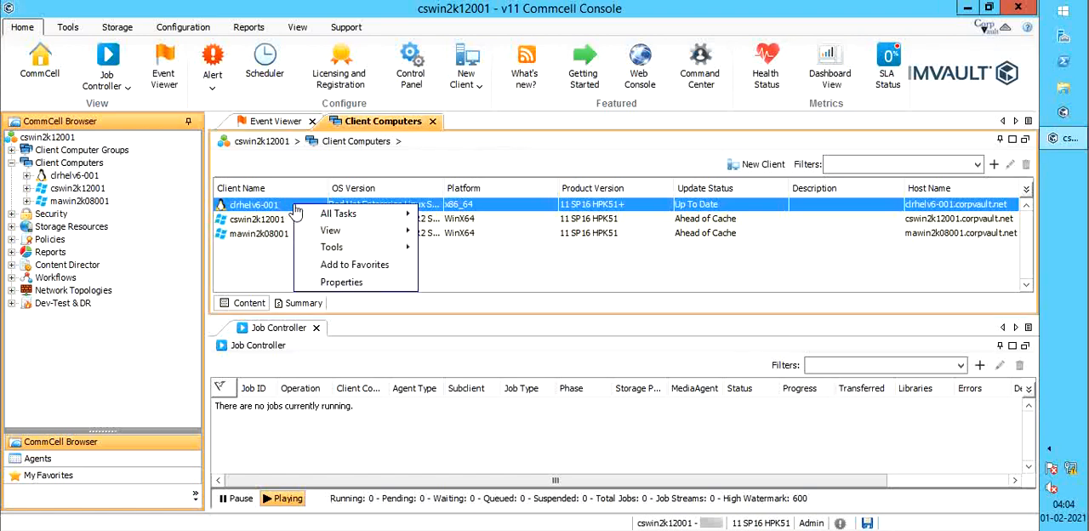
{"action": "mouse_move", "coordinate": [341, 282]}
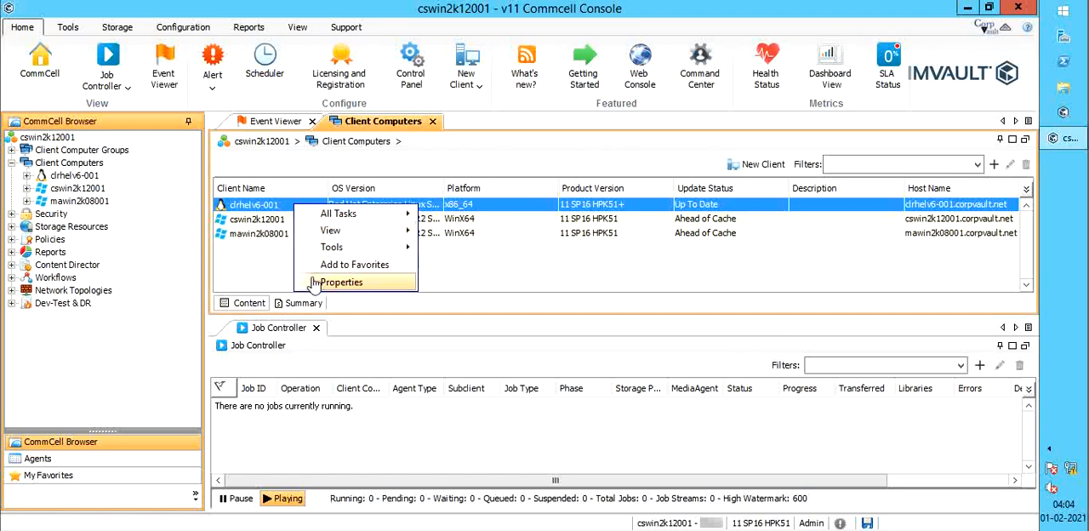
{"action": "left_click", "coordinate": [342, 282]}
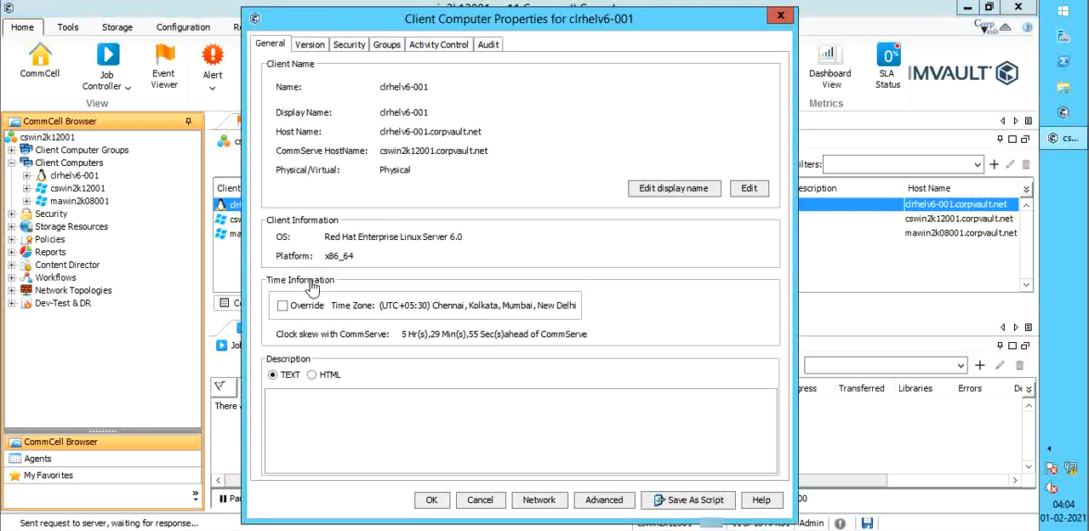
{"action": "mouse_move", "coordinate": [494, 383]}
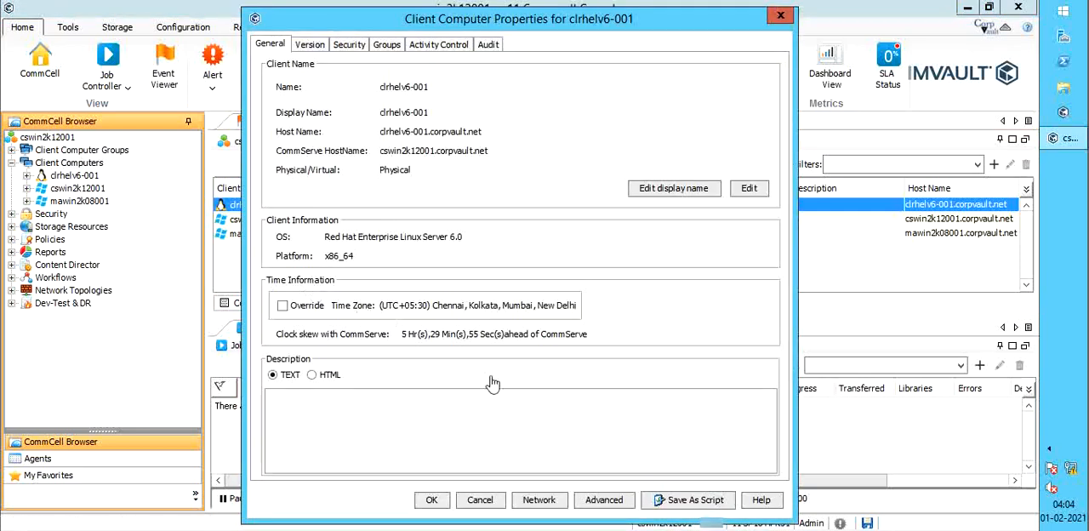
{"action": "left_click", "coordinate": [604, 501]}
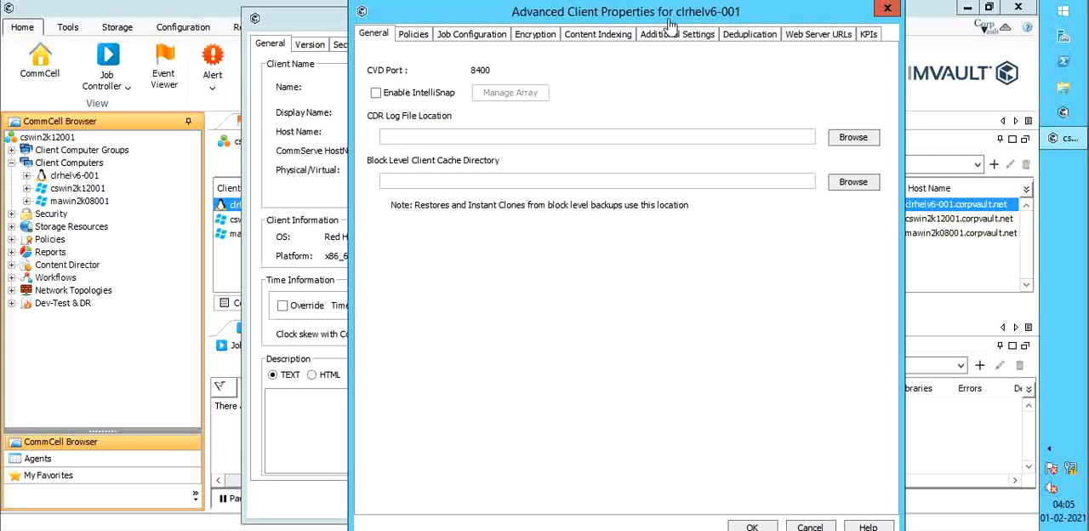
In Job Configuration, try the bulk status change for all pairs and turn it back off.
{"action": "left_click", "coordinate": [470, 34]}
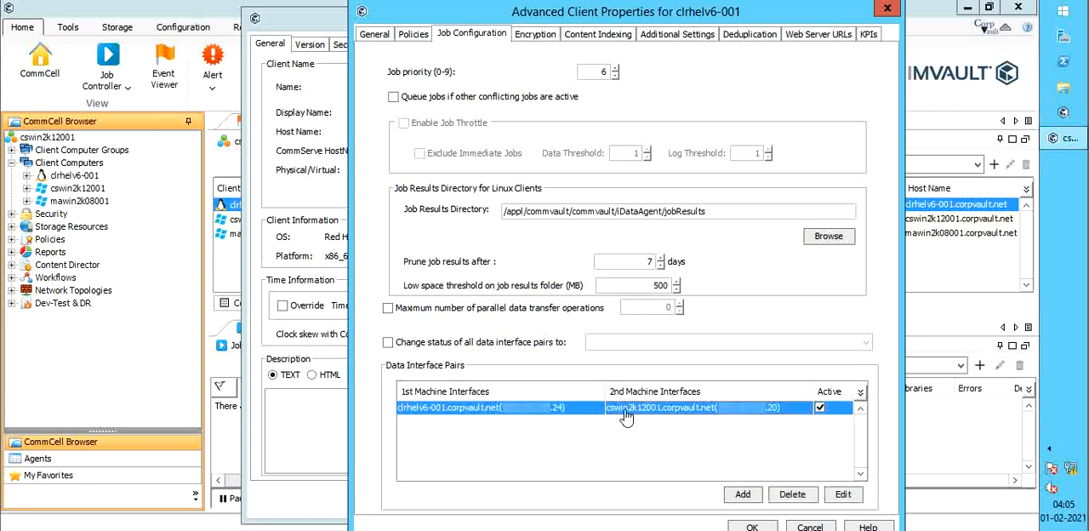
{"action": "left_click", "coordinate": [388, 342]}
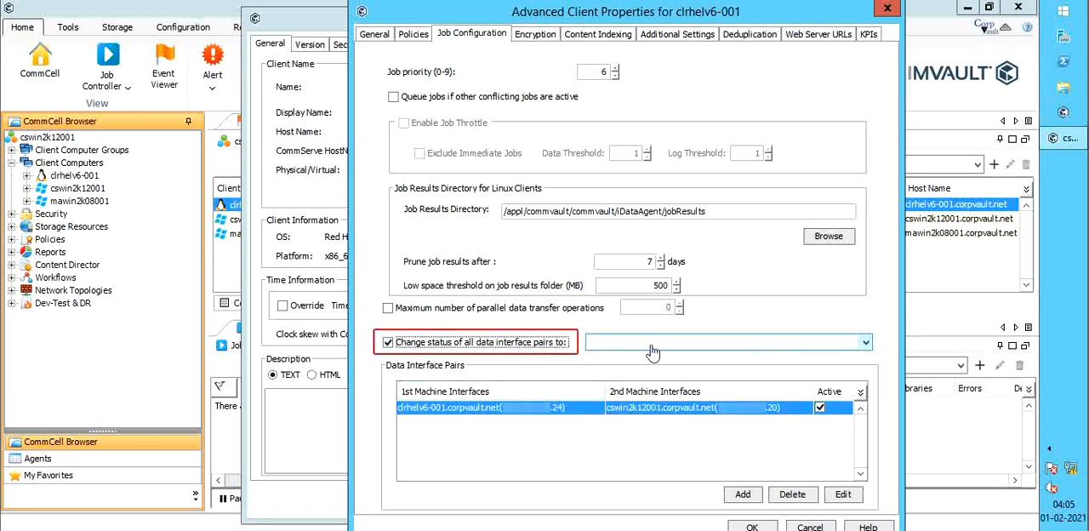
{"action": "left_click", "coordinate": [729, 342]}
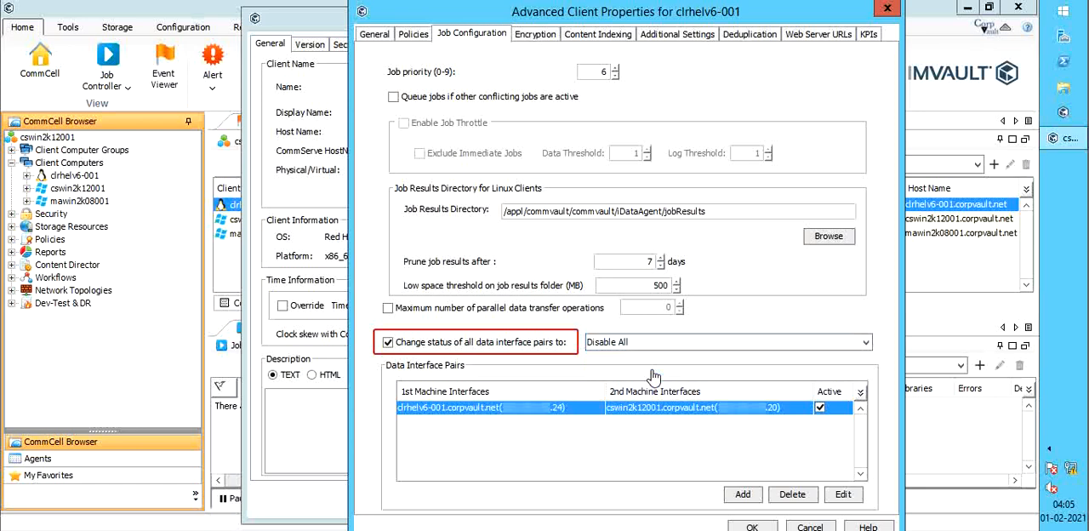
{"action": "left_click", "coordinate": [725, 342]}
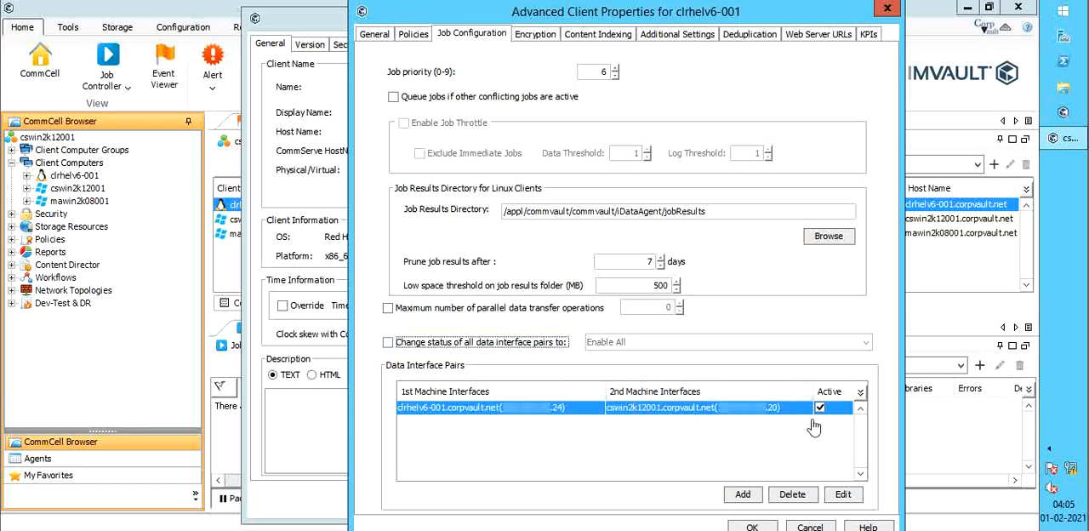
Toggle the clrhelv6-001 to cswin2k12001 pair off and back to Active, confirm, and move to Additional Settings.
{"action": "left_click", "coordinate": [843, 494]}
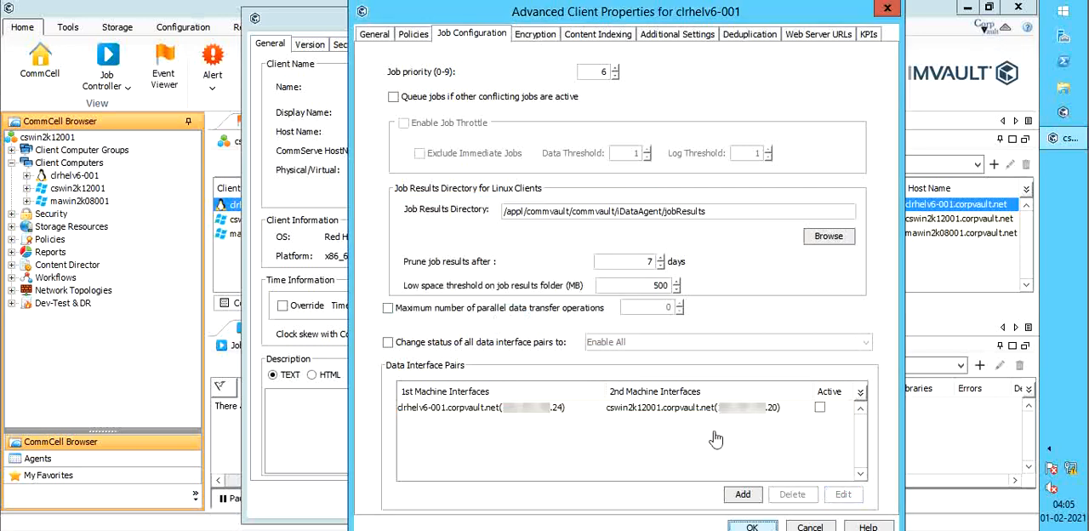
{"action": "left_click", "coordinate": [842, 494]}
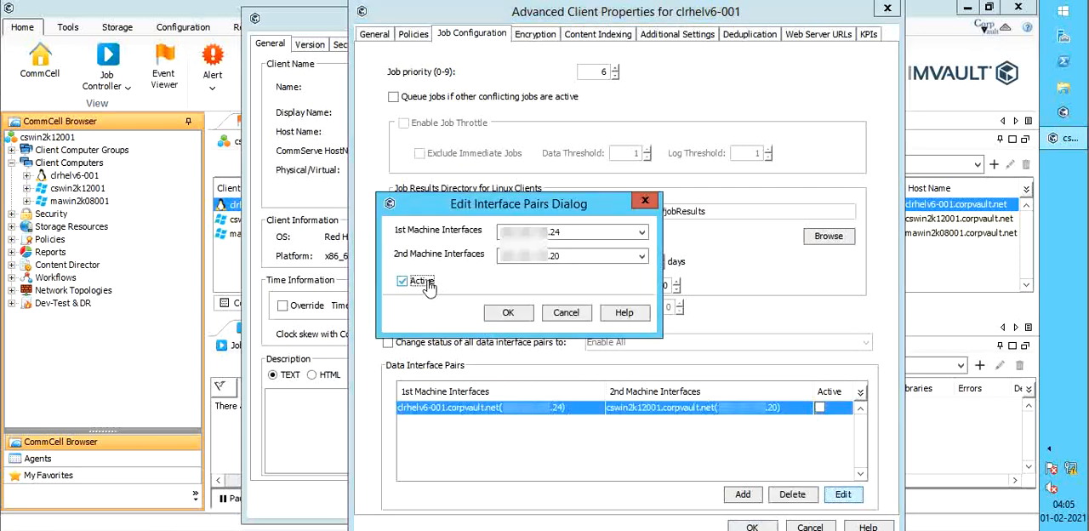
{"action": "left_click", "coordinate": [508, 313]}
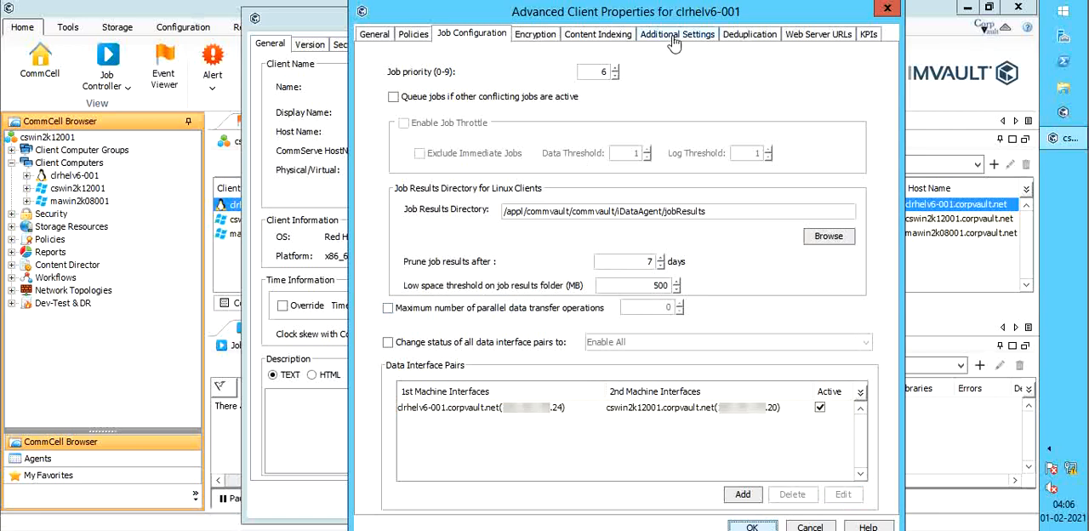
{"action": "left_click", "coordinate": [678, 34]}
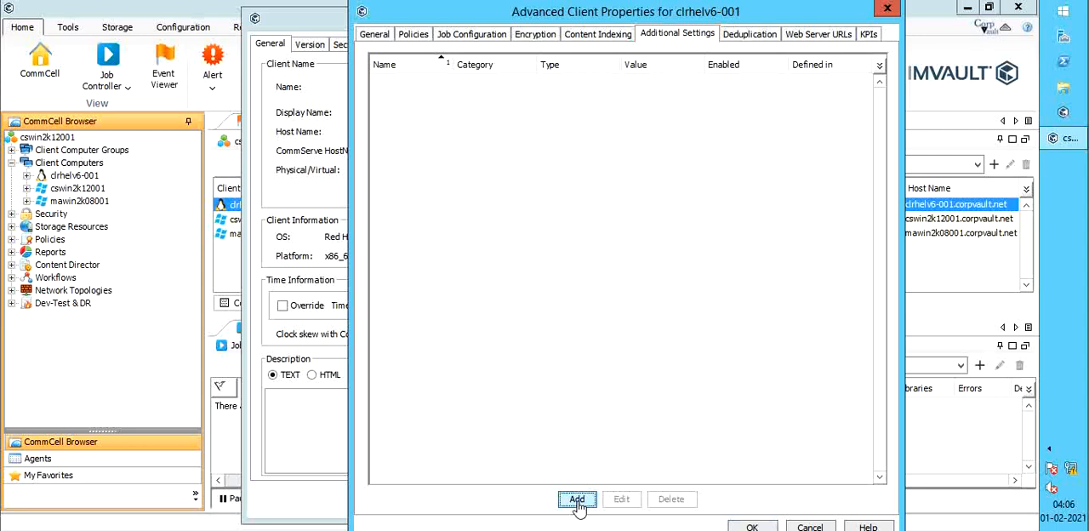
Draft an sBindToInterface setting with value 10. and comment 'Bind to backup', then discard it.
{"action": "left_click", "coordinate": [577, 500]}
{"action": "type", "text": "sb"}
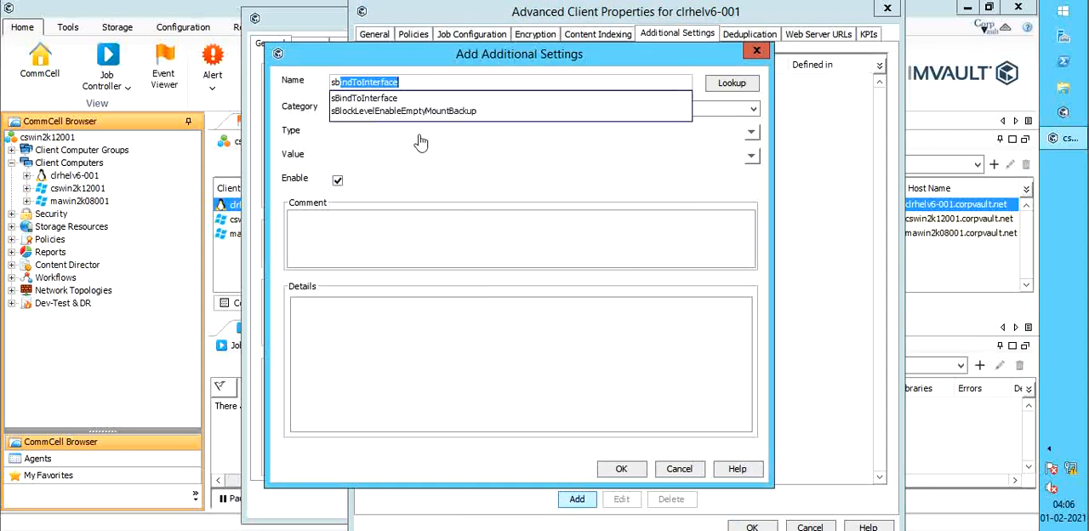
{"action": "left_click", "coordinate": [364, 98]}
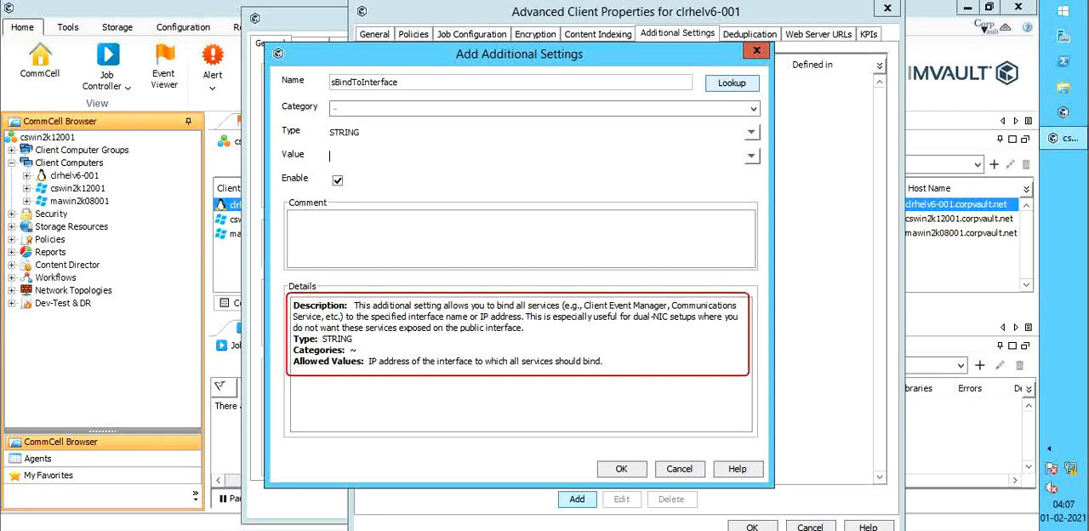
{"action": "mouse_move", "coordinate": [425, 250]}
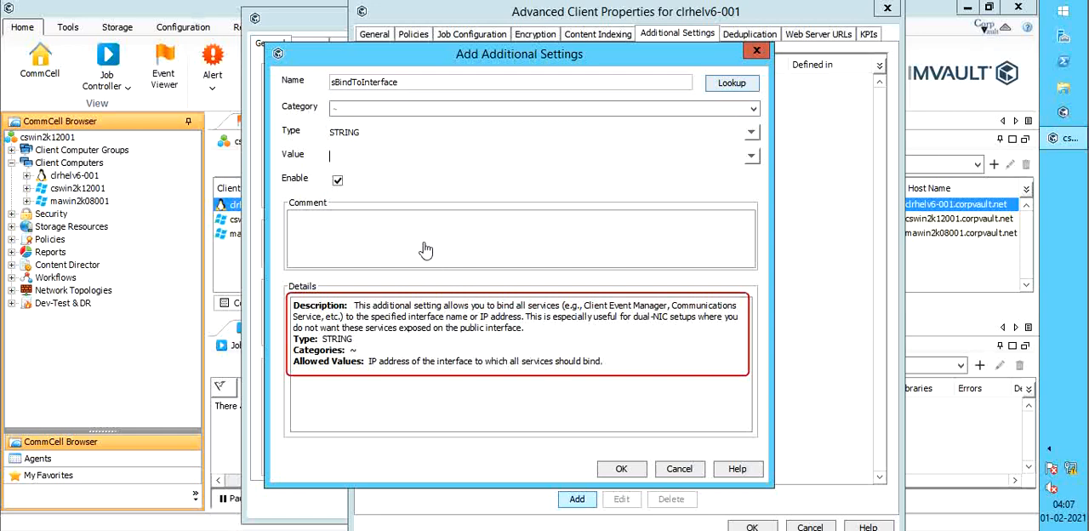
{"action": "mouse_move", "coordinate": [361, 154]}
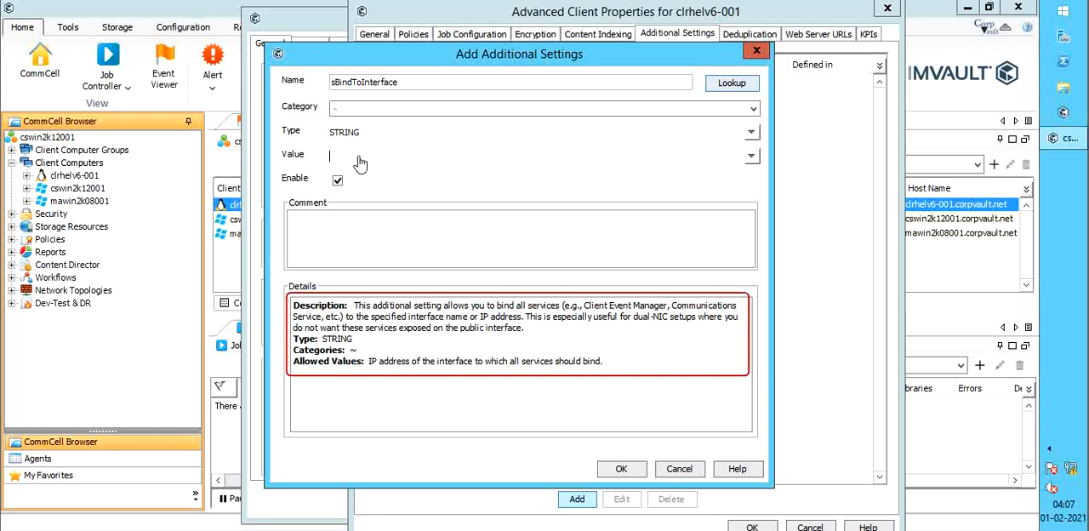
{"action": "type", "text": "10.100.216.15"}
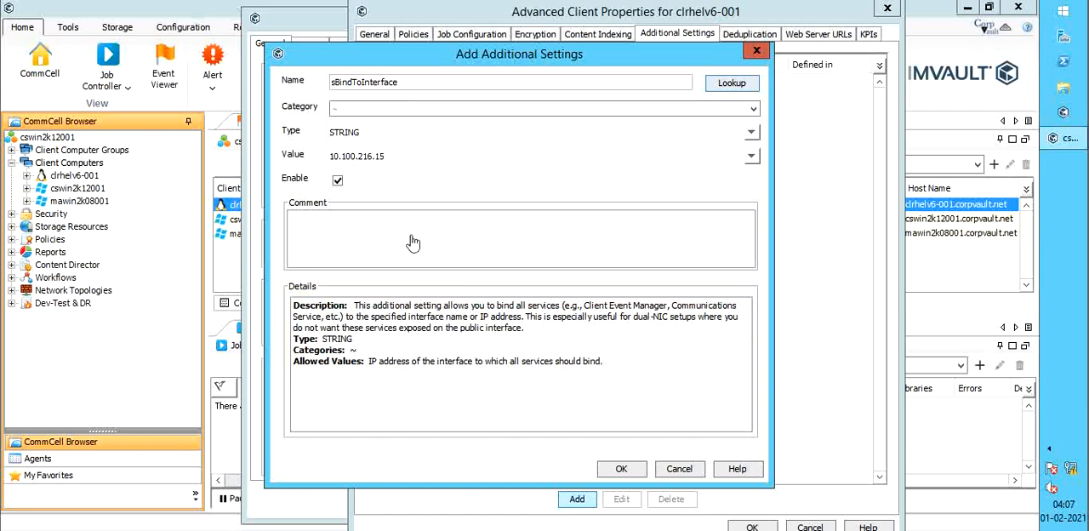
{"action": "type", "text": "Bind to backup IP."}
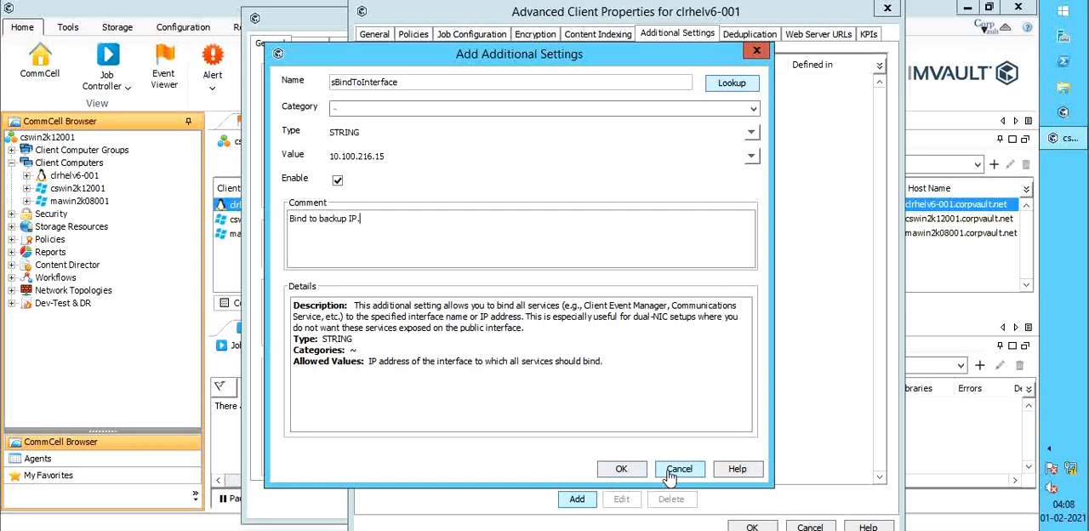
{"action": "left_click", "coordinate": [679, 470]}
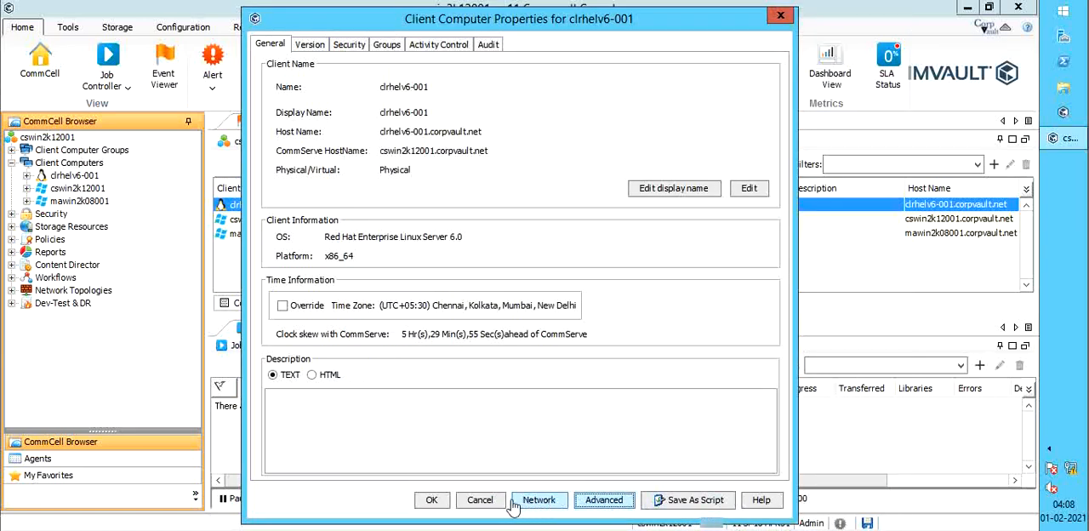
Cancel the client properties and open the Report Selection window from the Reports ribbon.
{"action": "left_click", "coordinate": [480, 501]}
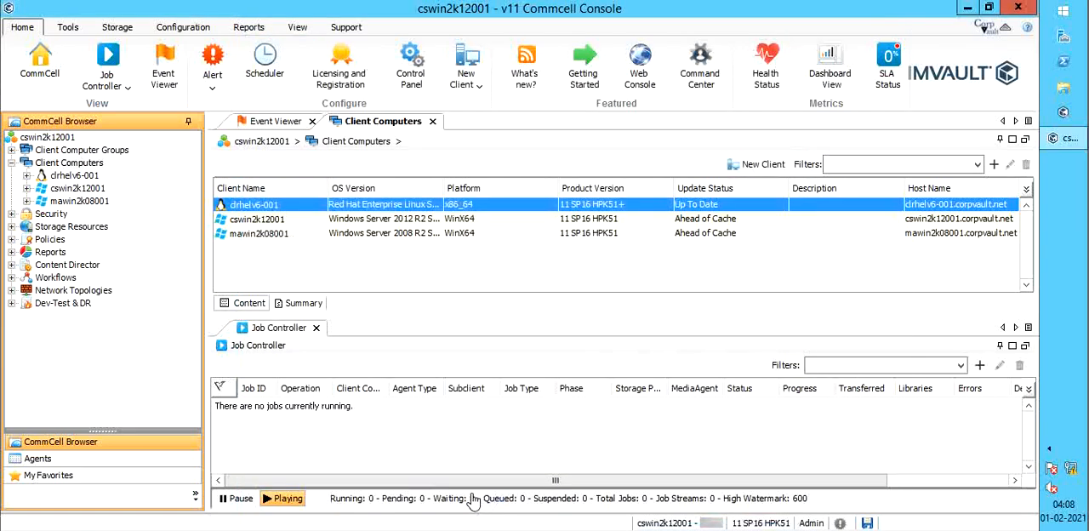
{"action": "mouse_move", "coordinate": [423, 445]}
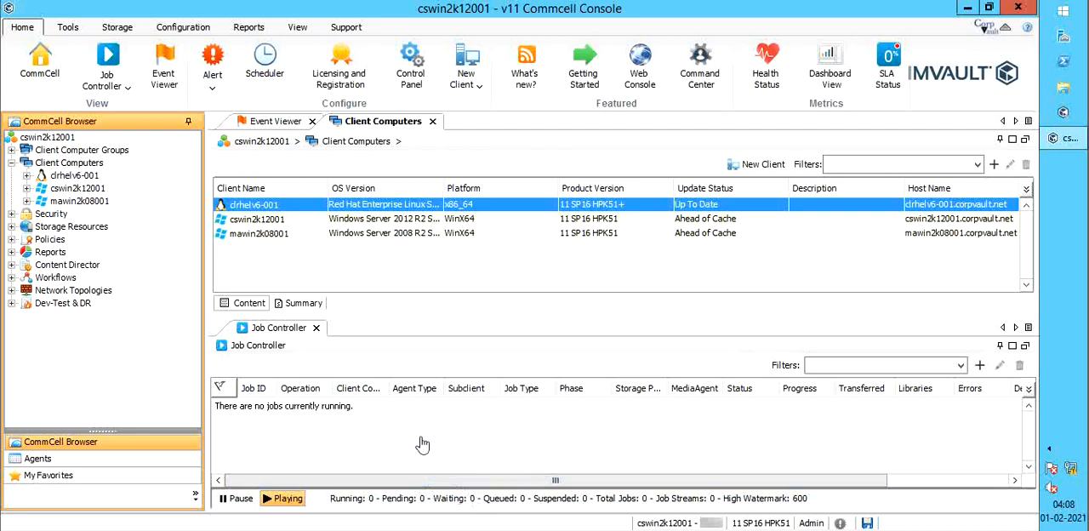
{"action": "left_click", "coordinate": [248, 25]}
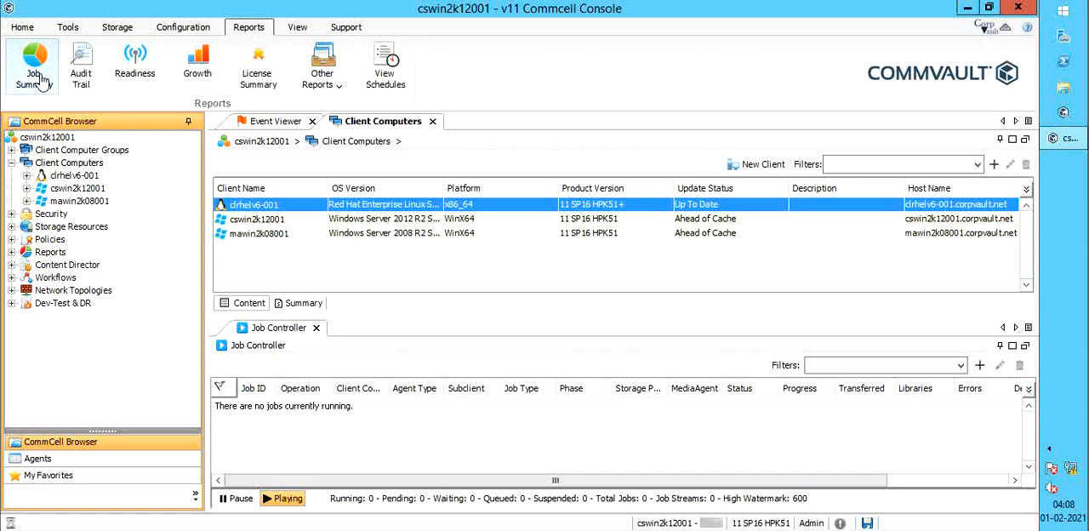
{"action": "left_click", "coordinate": [33, 65]}
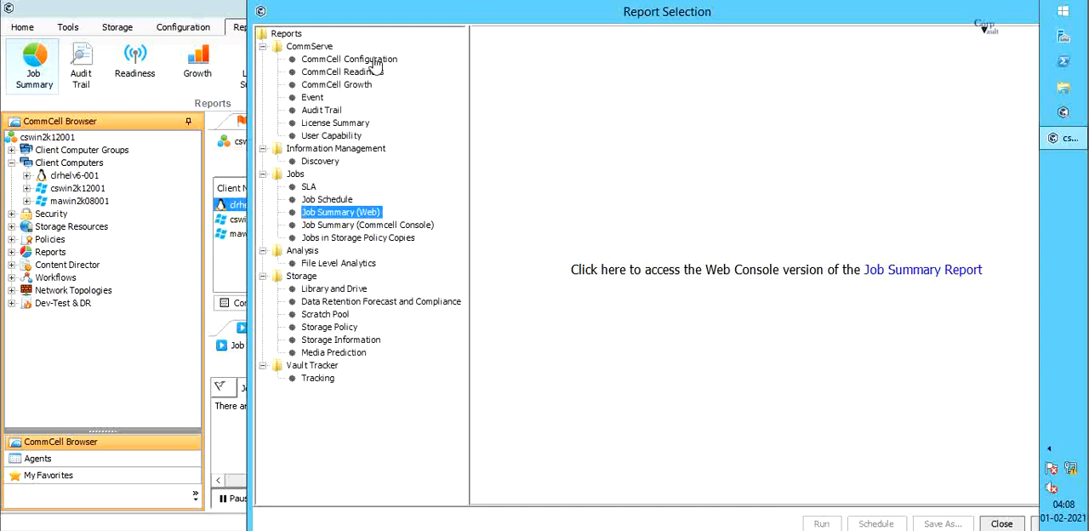
Choose the CommCell Configuration report with Data Interface Pairs and Subclient information included.
{"action": "left_click", "coordinate": [349, 58]}
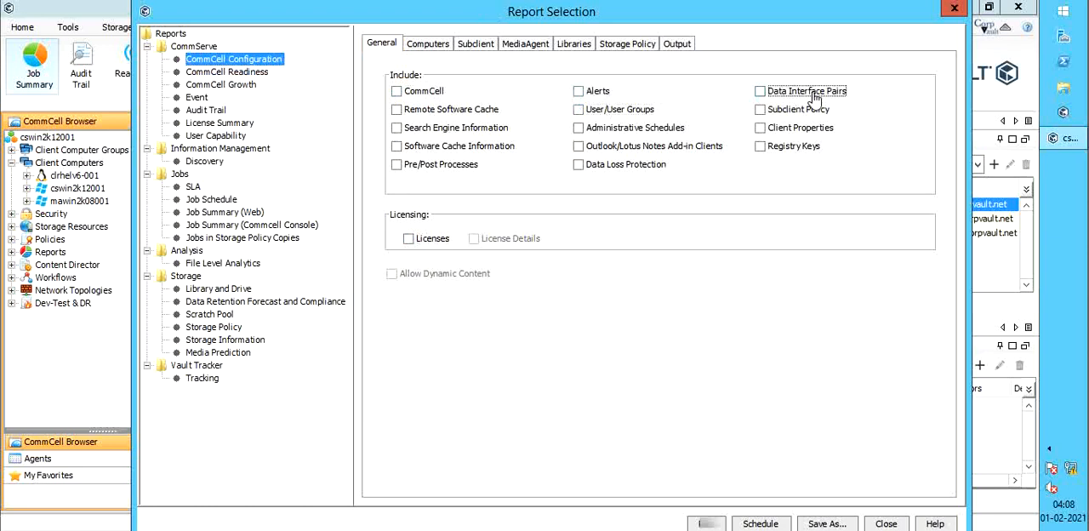
{"action": "left_click", "coordinate": [759, 92]}
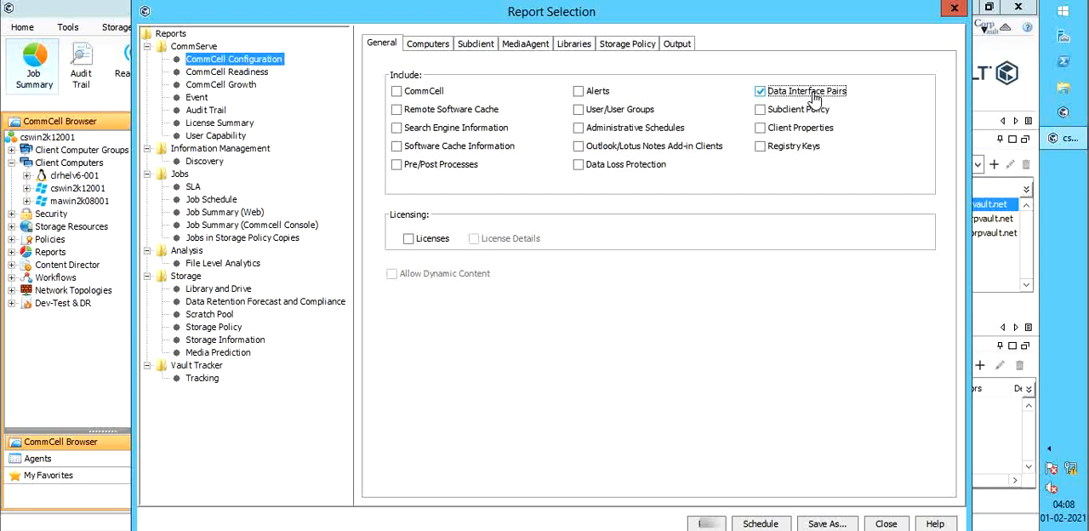
{"action": "left_click", "coordinate": [429, 44]}
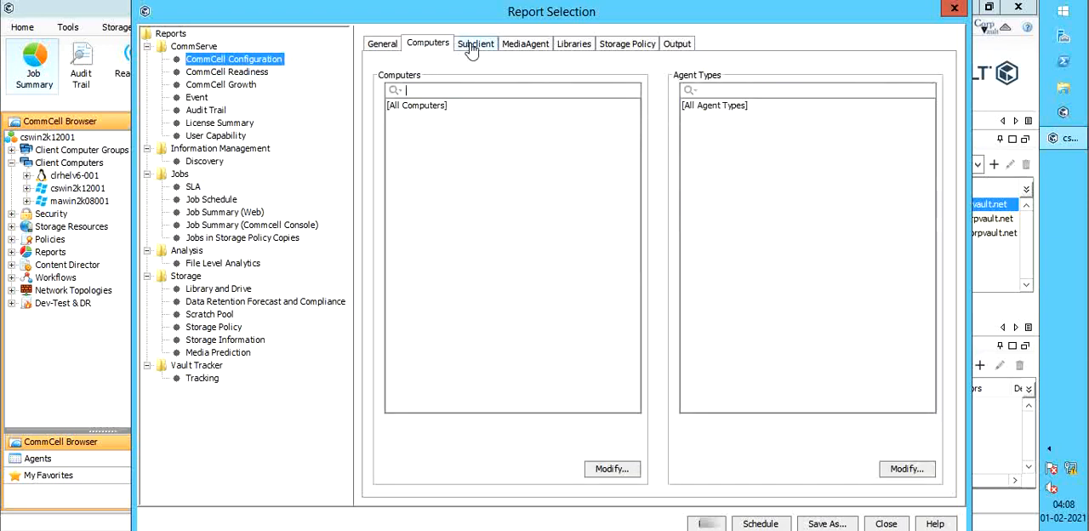
{"action": "left_click", "coordinate": [477, 44]}
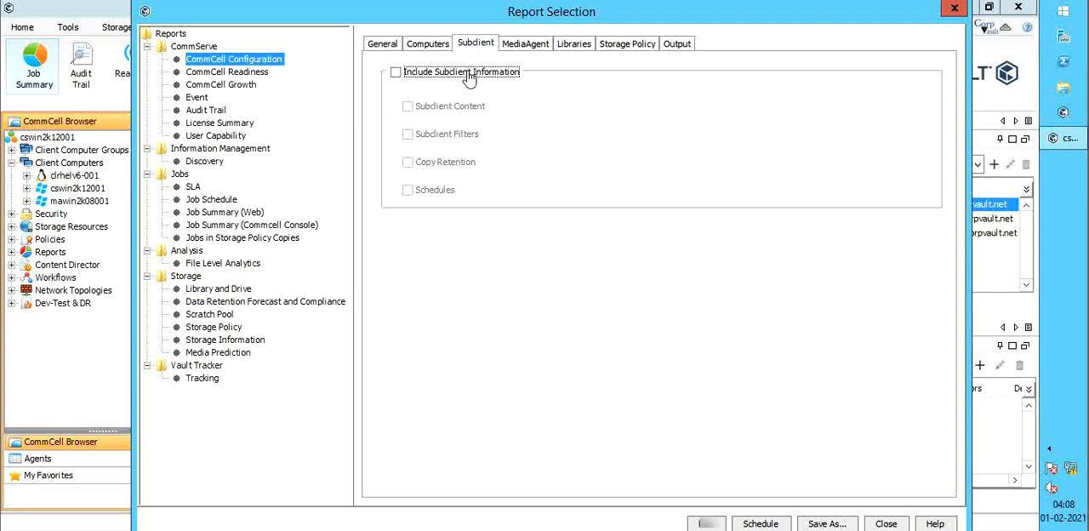
{"action": "left_click", "coordinate": [395, 72]}
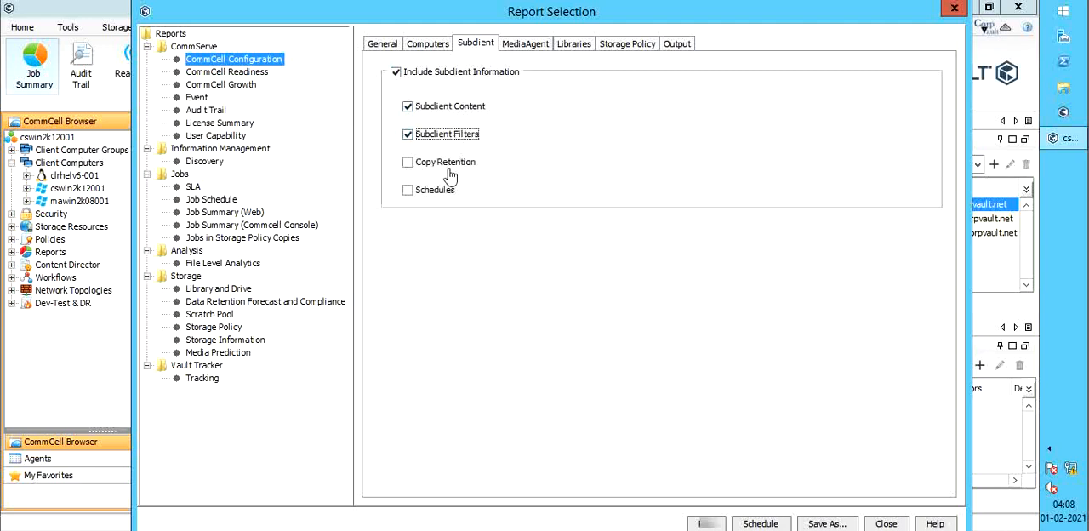
Review the MediaAgent, Storage Policy and Output options, run the report and close Report Selection.
{"action": "left_click", "coordinate": [524, 44]}
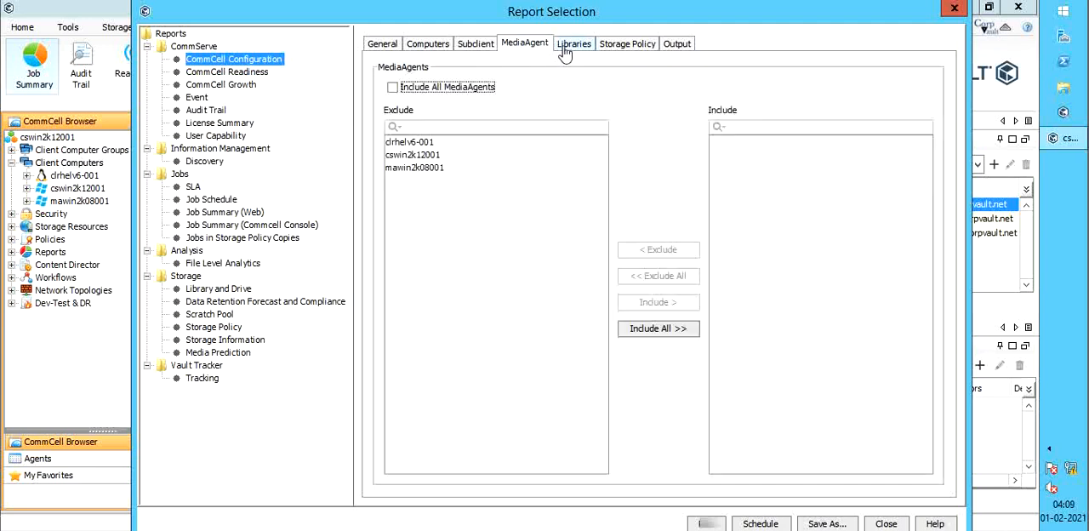
{"action": "left_click", "coordinate": [626, 44]}
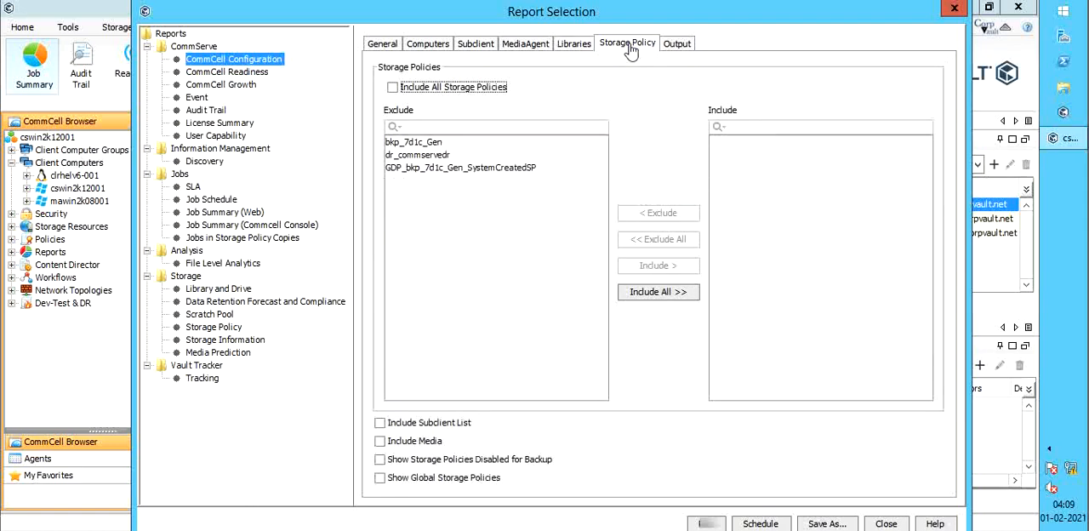
{"action": "left_click", "coordinate": [677, 44]}
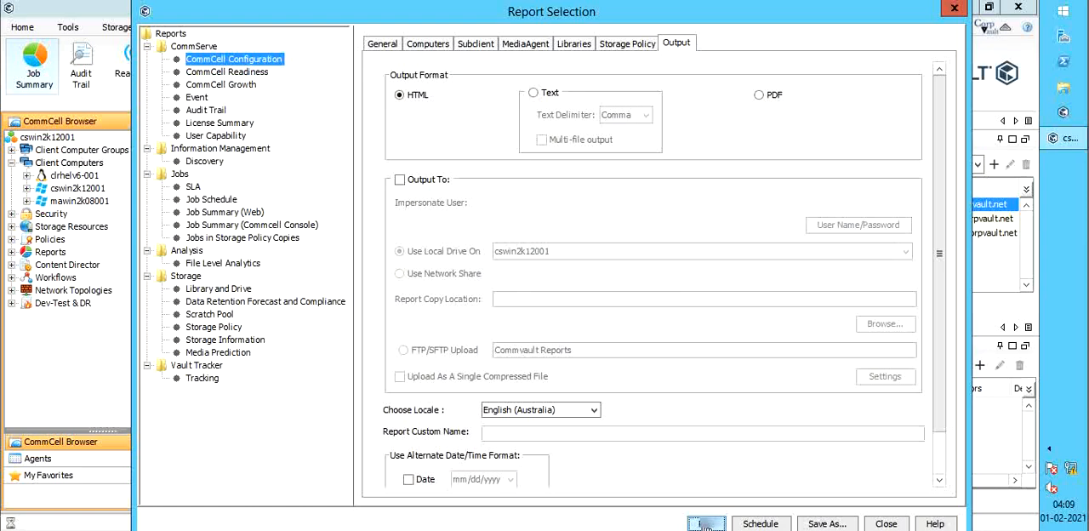
{"action": "left_click", "coordinate": [707, 523]}
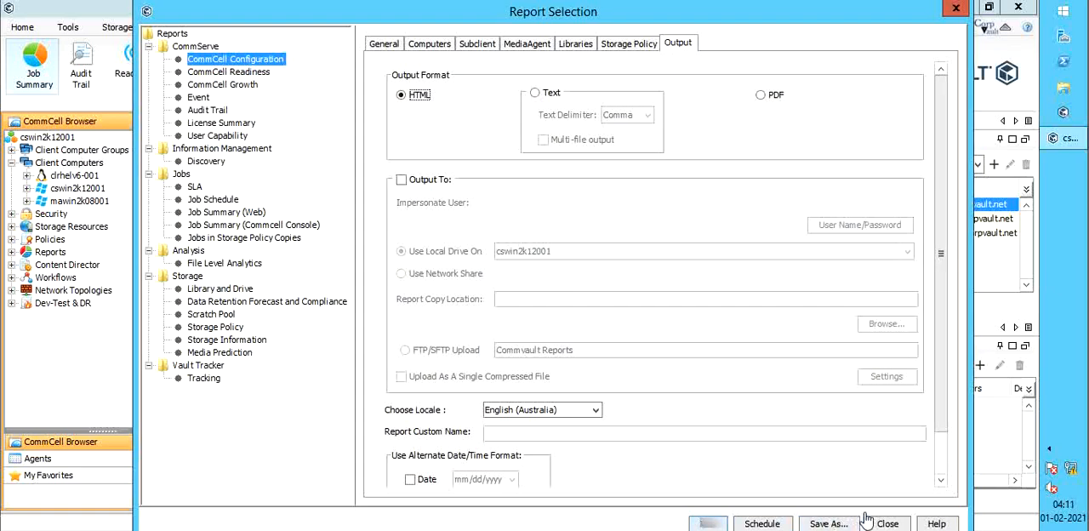
{"action": "left_click", "coordinate": [889, 524]}
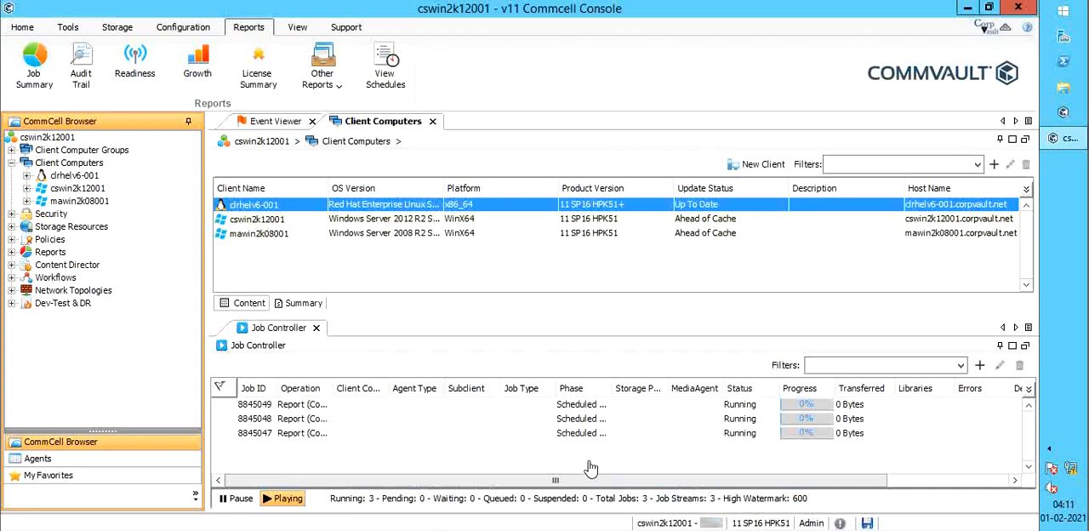
{"action": "mouse_move", "coordinate": [587, 441]}
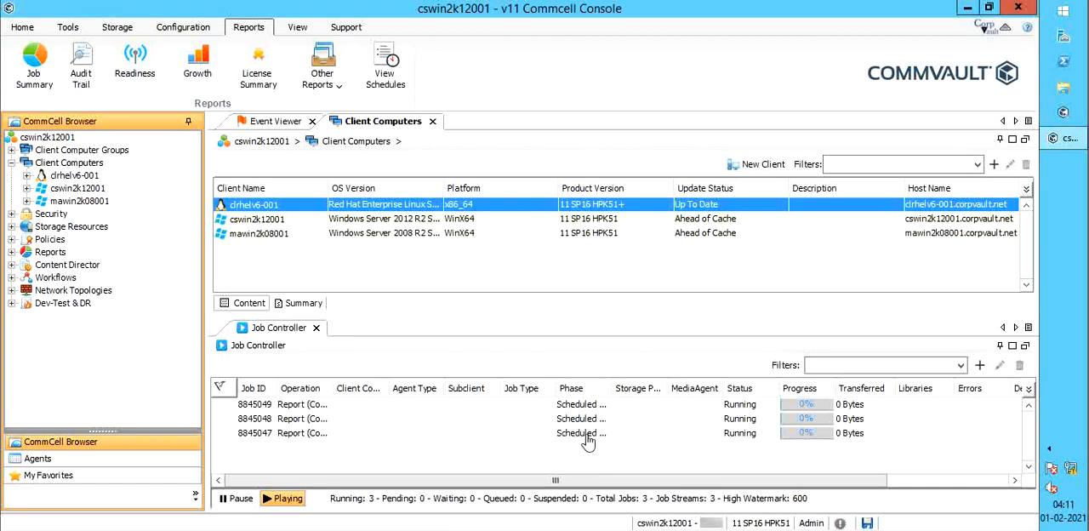
{"action": "left_click", "coordinate": [585, 432]}
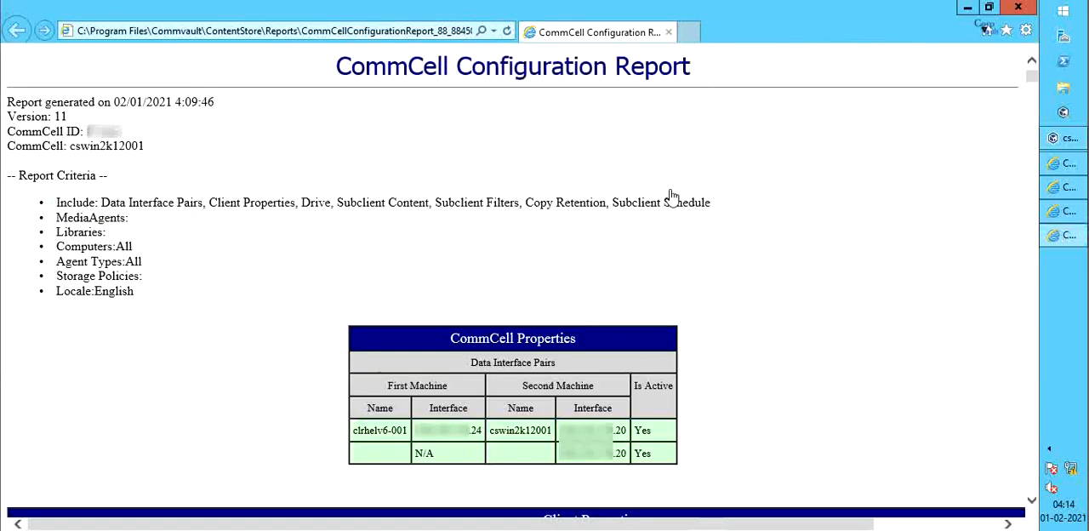
{"action": "mouse_move", "coordinate": [364, 436]}
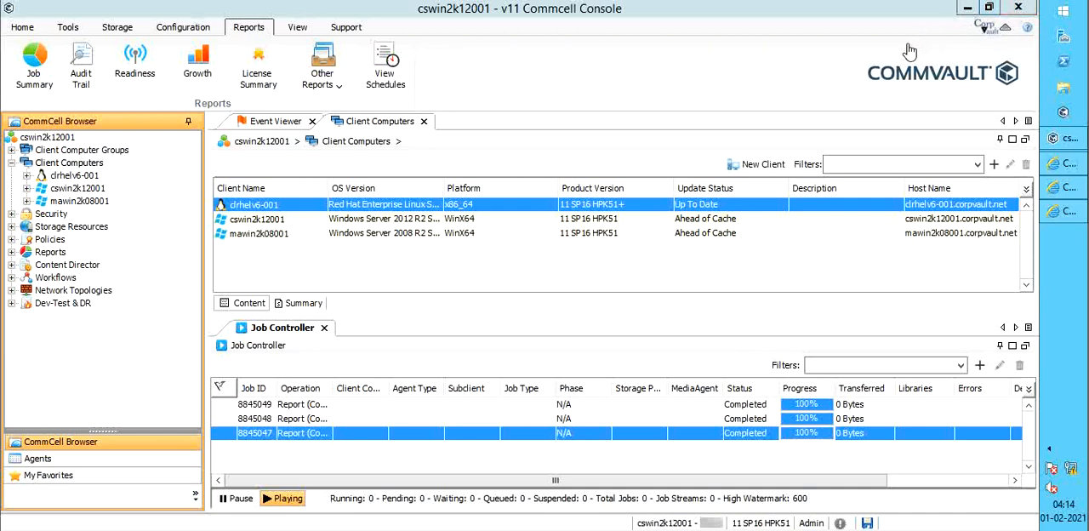
{"action": "mouse_move", "coordinate": [888, 525]}
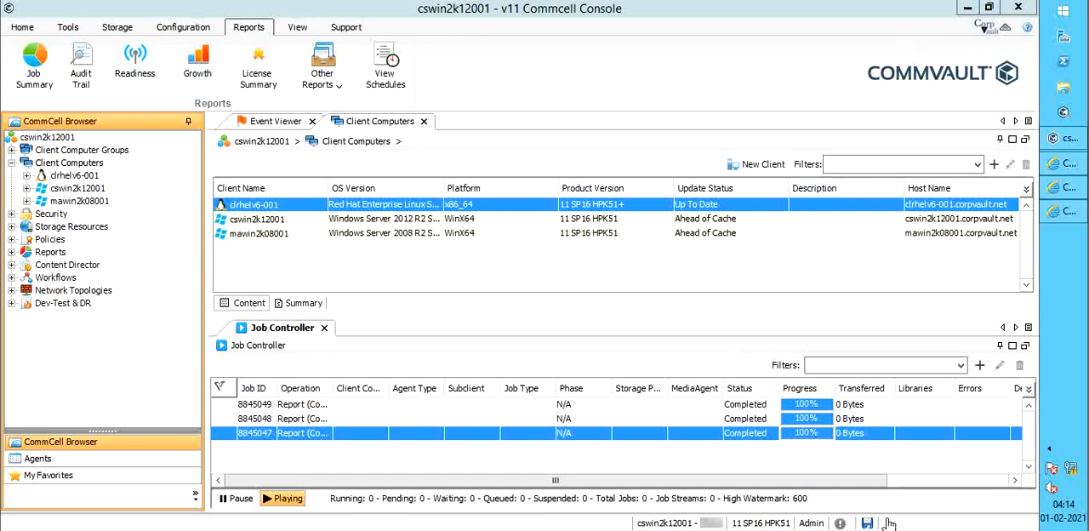